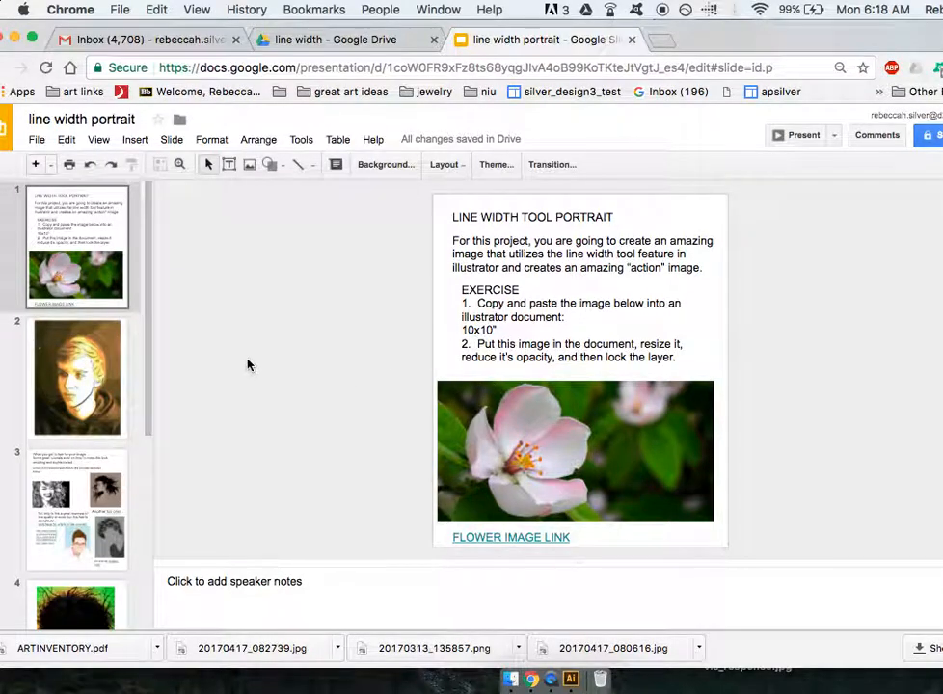
- Glance at the portrait example slide, return to the exercise slide and follow its flower image link
click(77, 377)
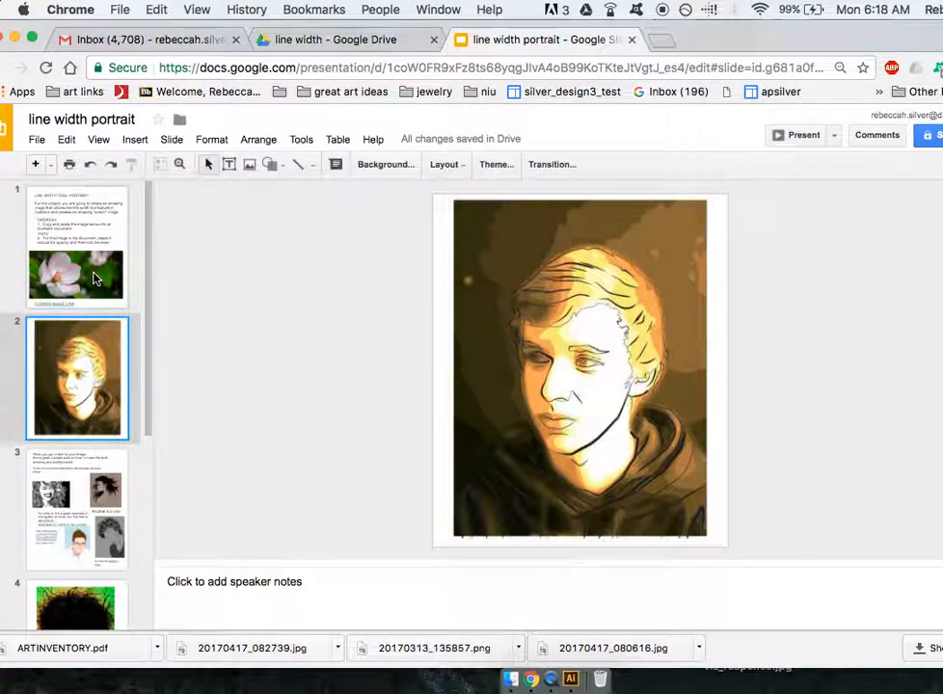
click(77, 247)
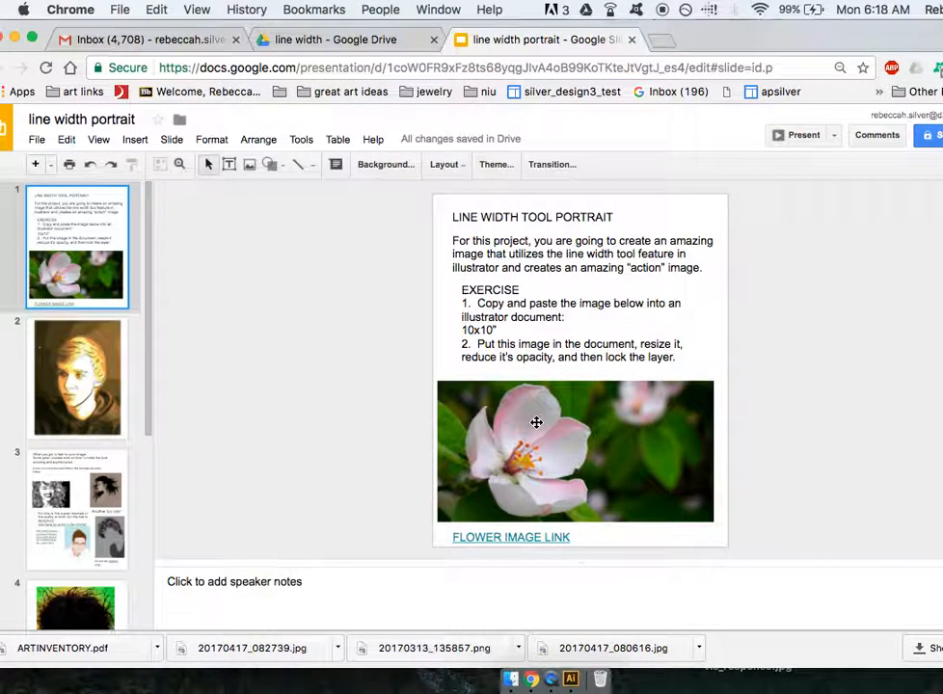
mouse_move(548, 448)
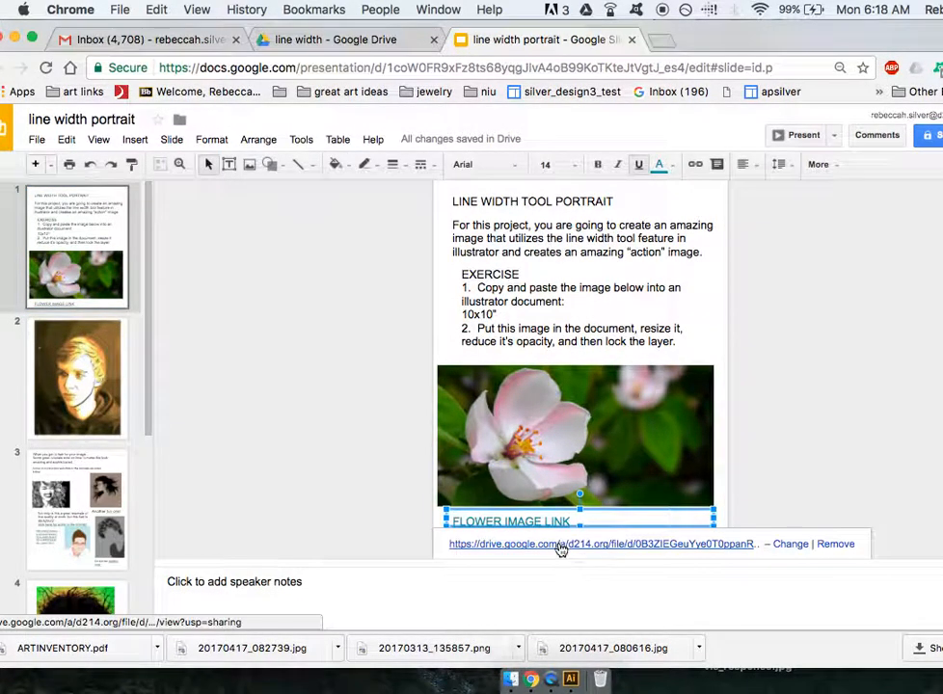
click(602, 543)
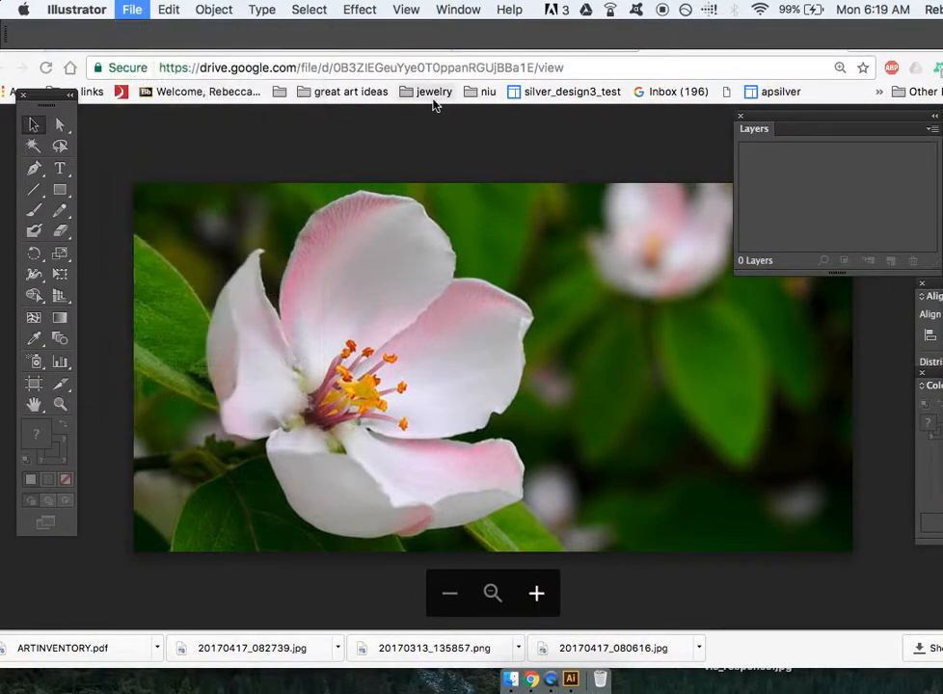
- Create a new 10 × 10 inch document with RGB colour mode
click(131, 10)
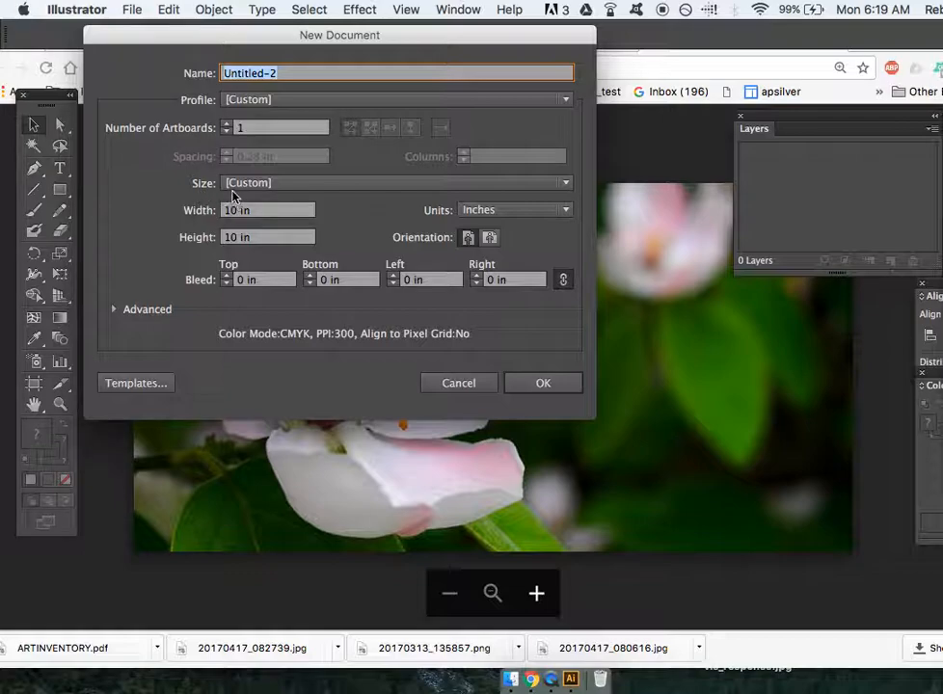
mouse_move(494, 419)
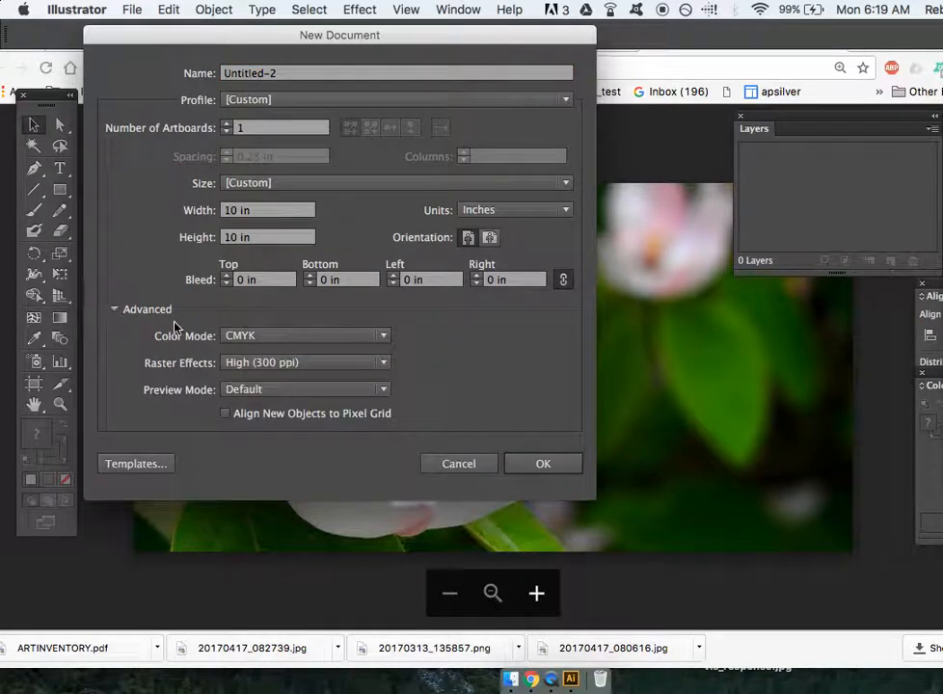
click(304, 336)
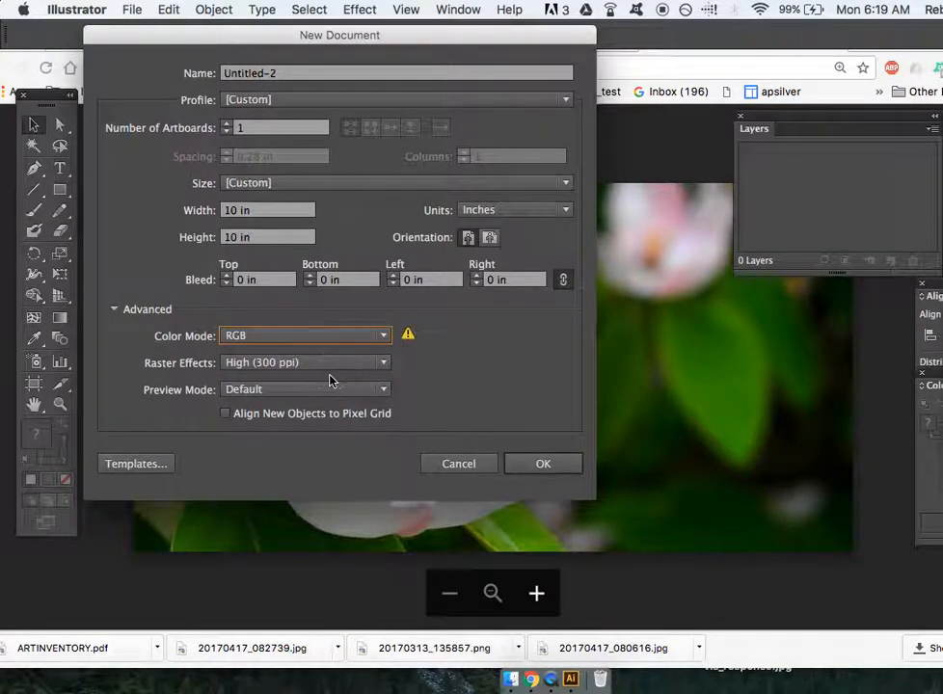
click(544, 463)
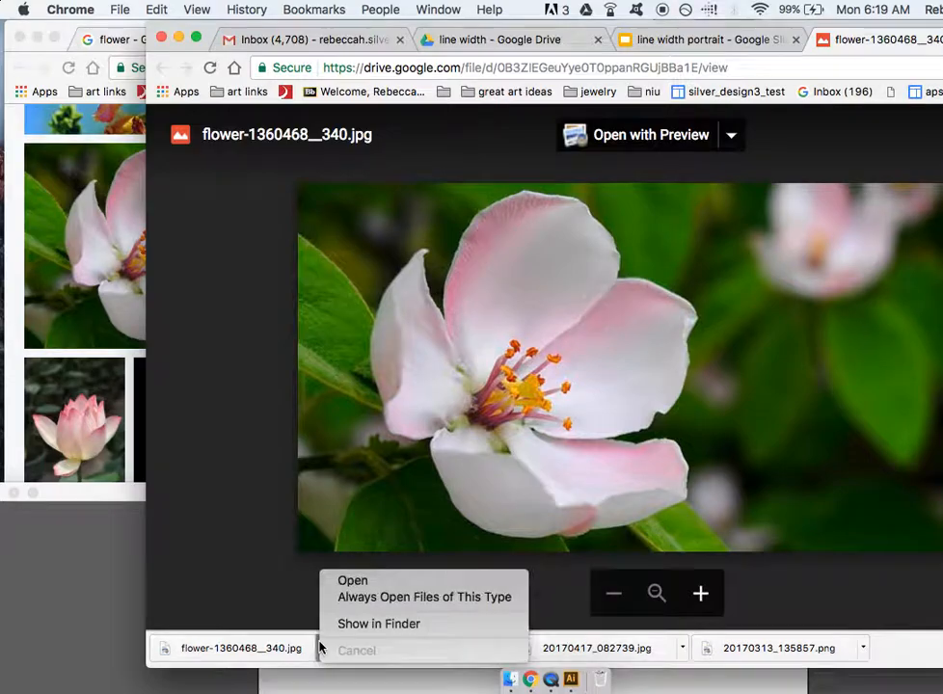
mouse_move(378, 625)
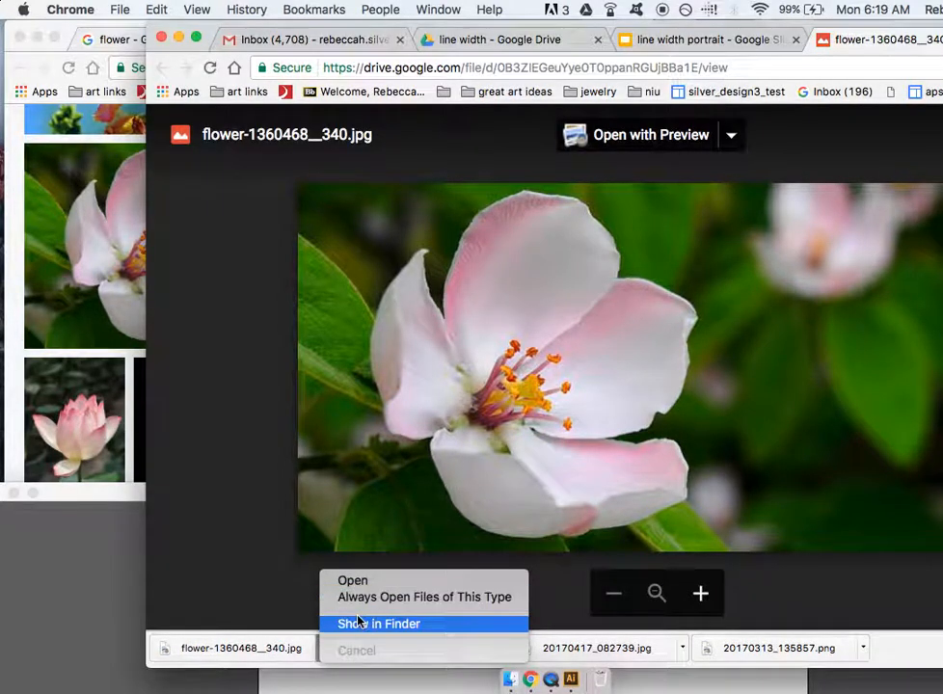
- Reveal the downloaded flower jpg in Finder and drag it into the Illustrator document
click(378, 625)
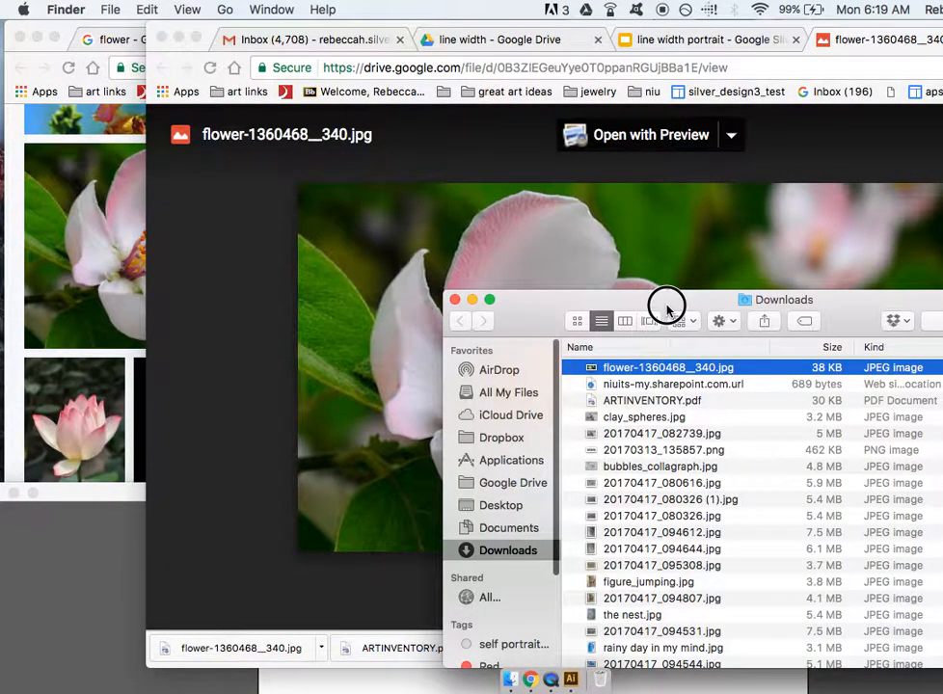
drag(666, 299, 250, 67)
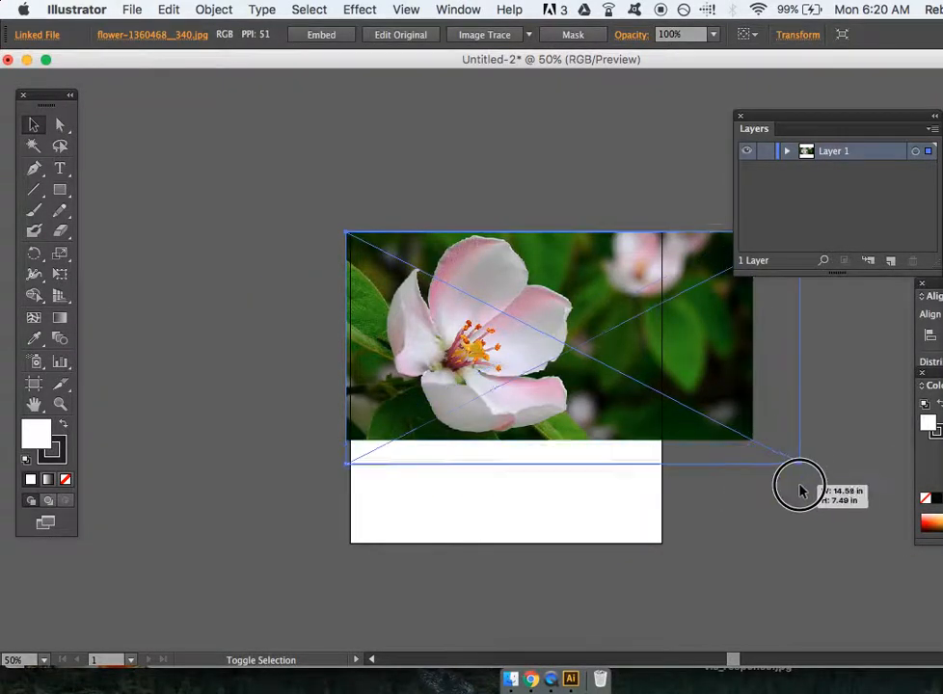
- Move the placed flower photo onto the artboard and scale it up until it covers the whole artboard
drag(800, 486, 876, 505)
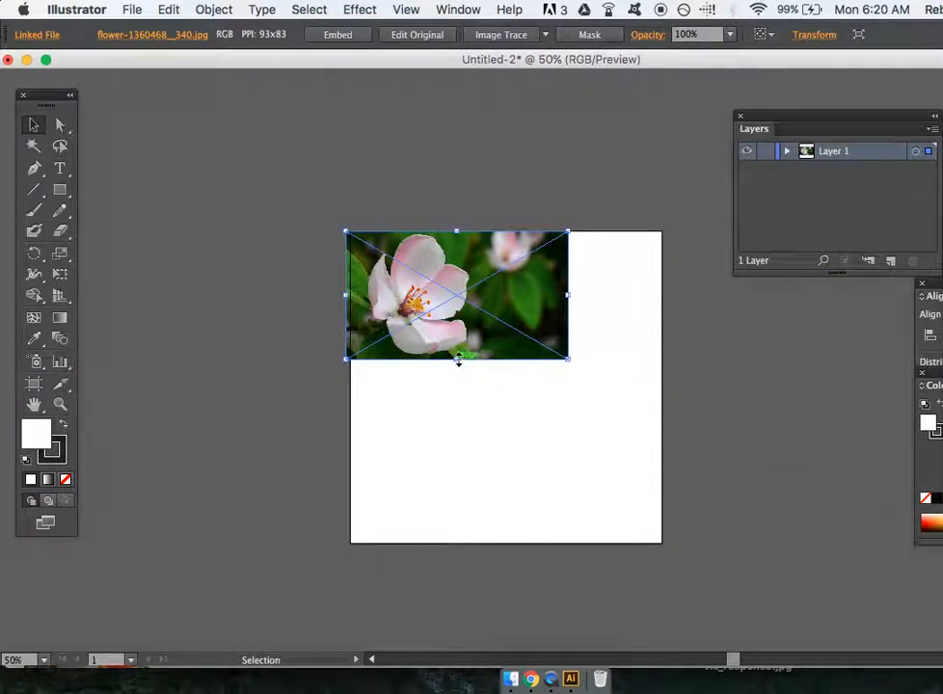
drag(459, 361, 459, 278)
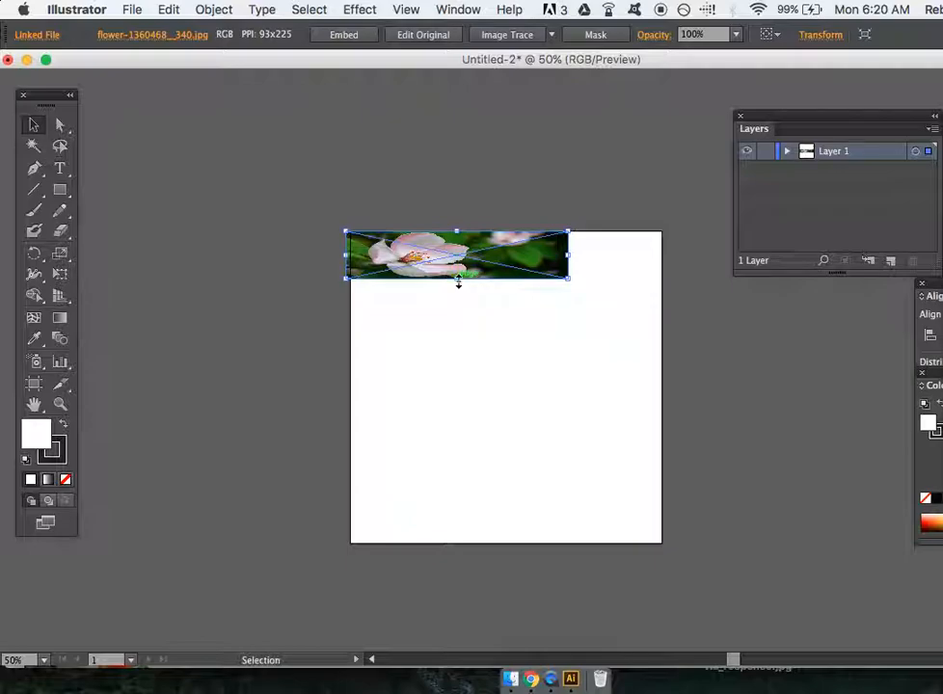
click(168, 8)
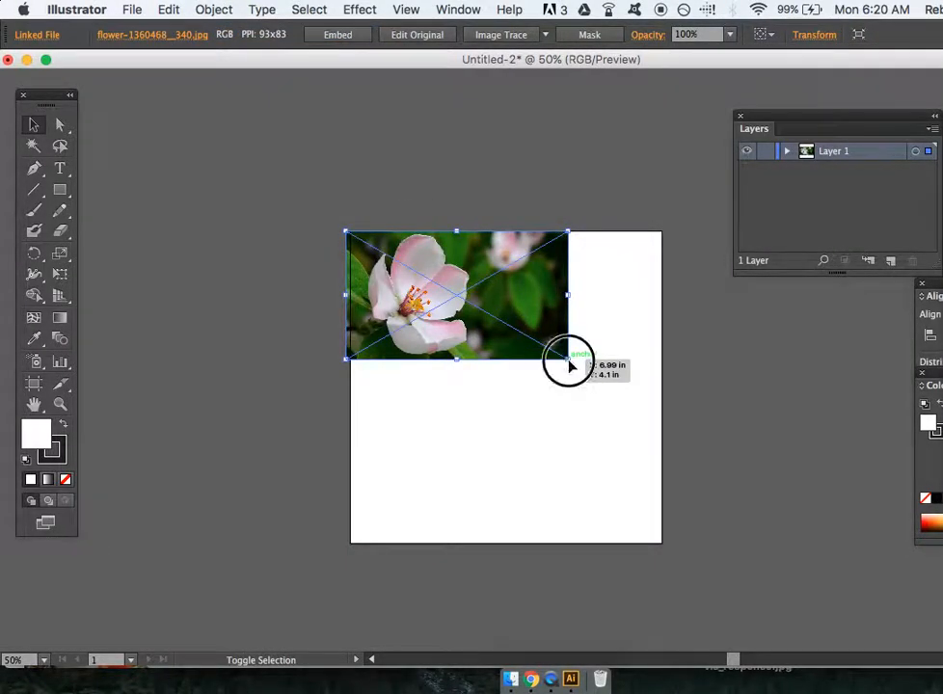
drag(569, 364, 864, 530)
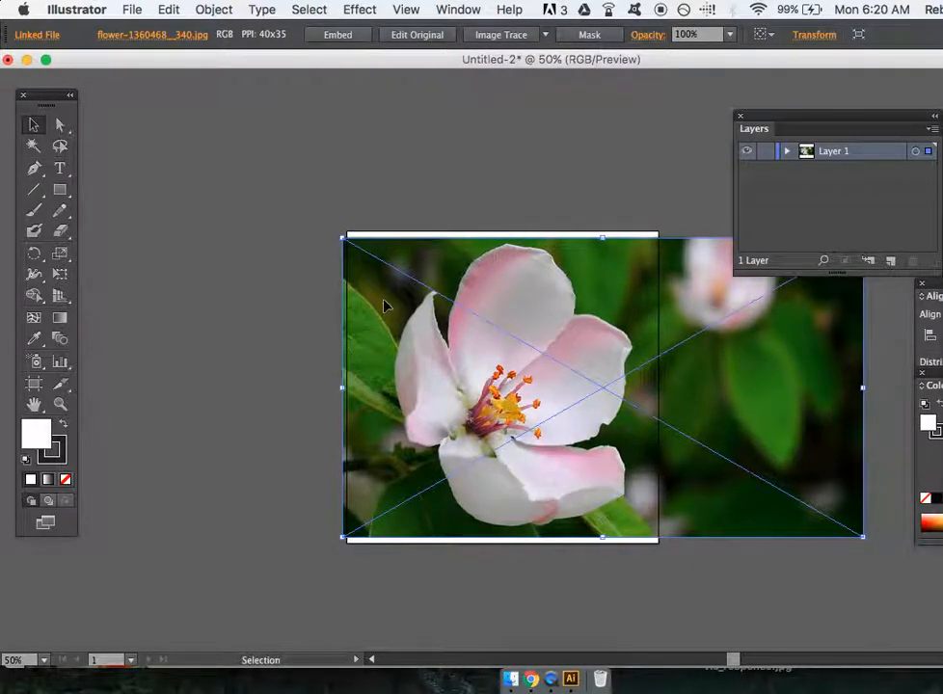
drag(386, 306, 349, 293)
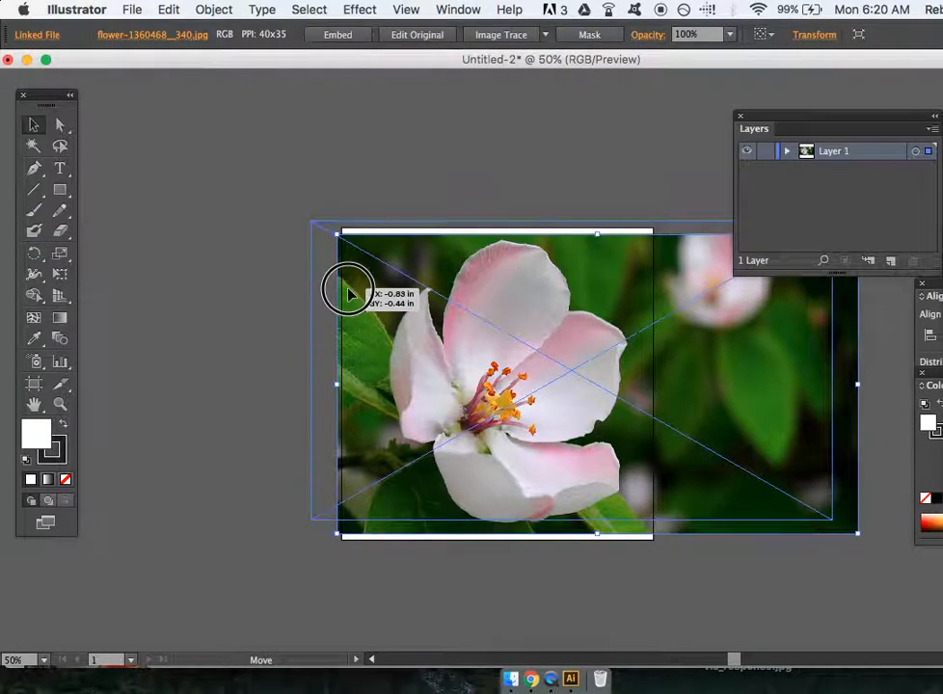
drag(347, 294, 544, 412)
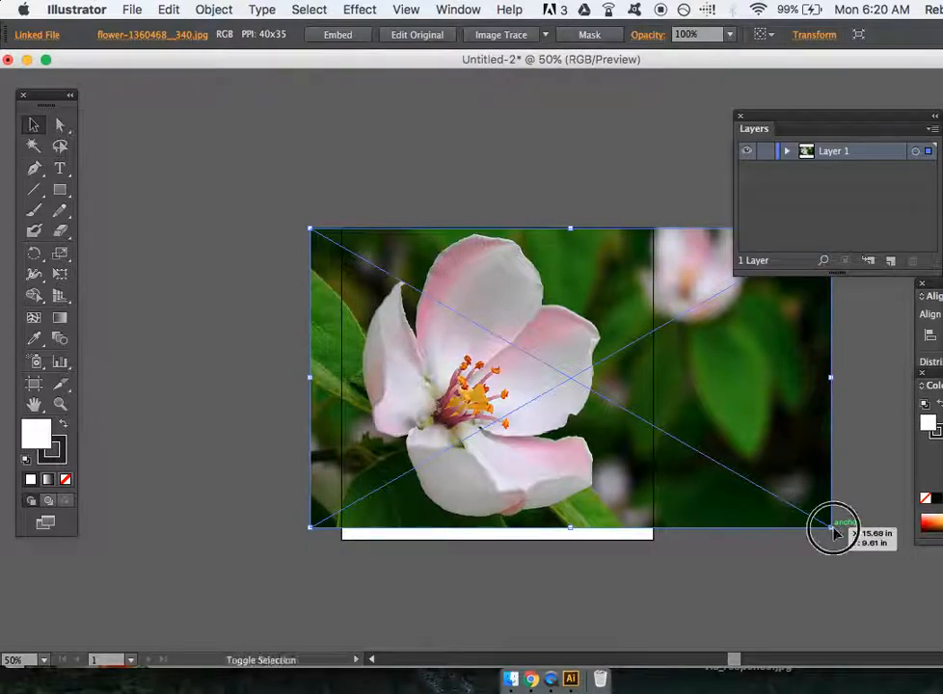
drag(831, 524, 852, 540)
text(40)
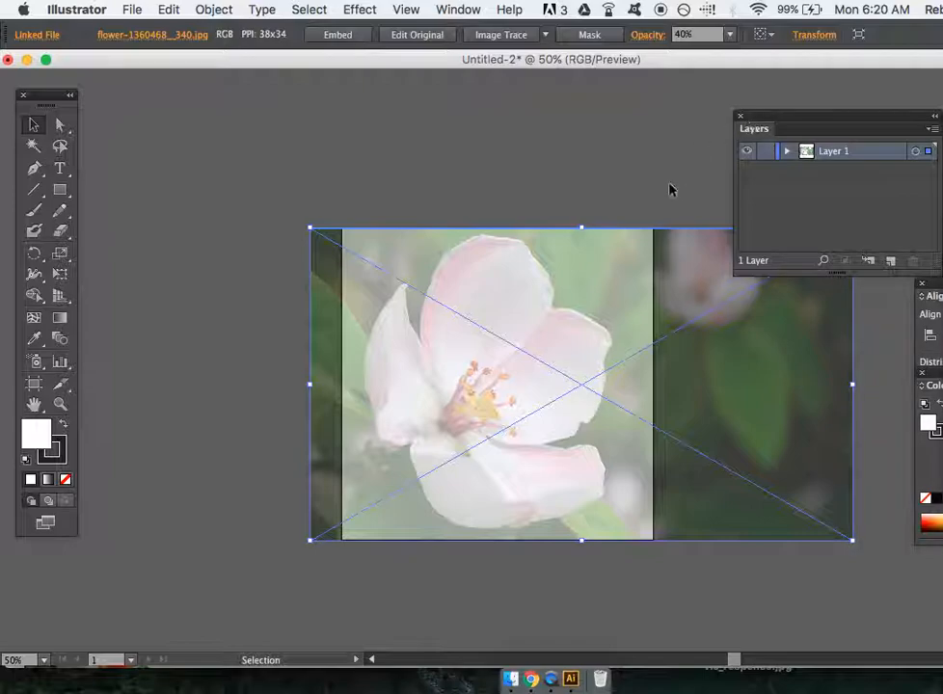
- Lower the photo's opacity, lock its layer and add a new drawing layer above it
click(729, 34)
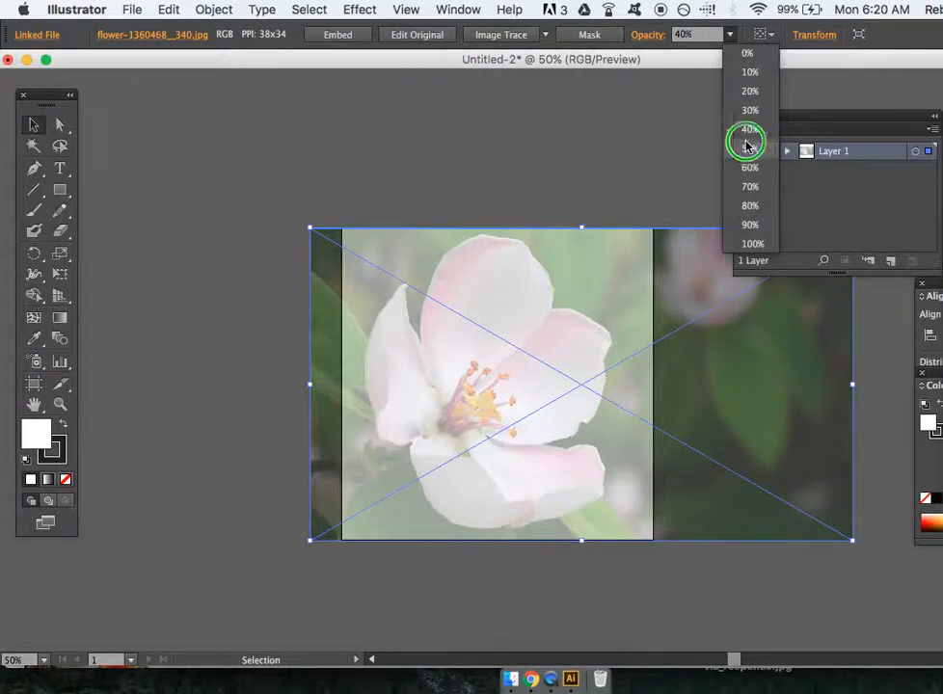
click(750, 147)
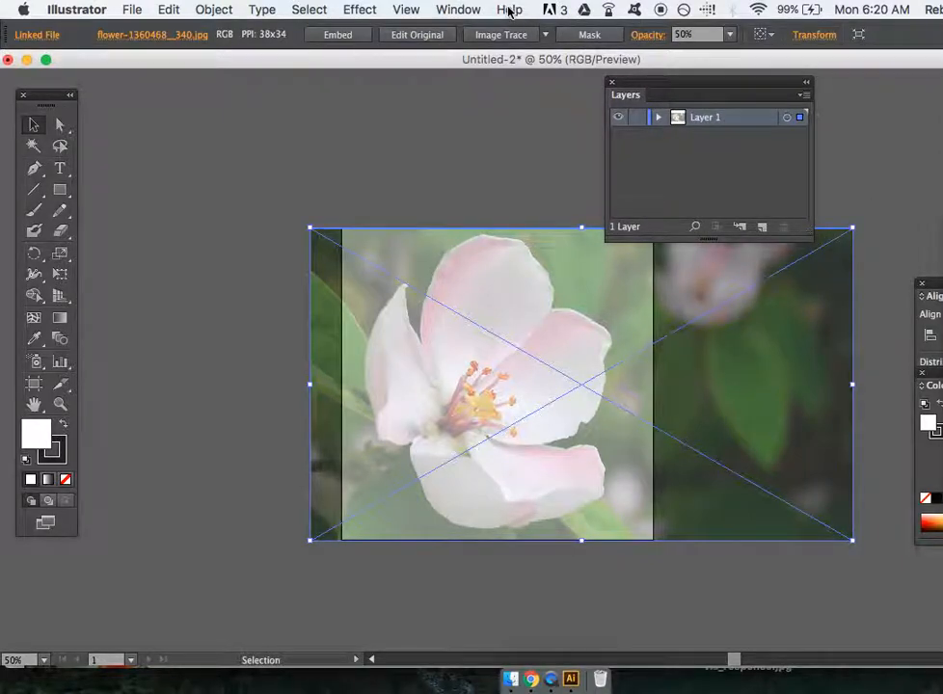
click(459, 7)
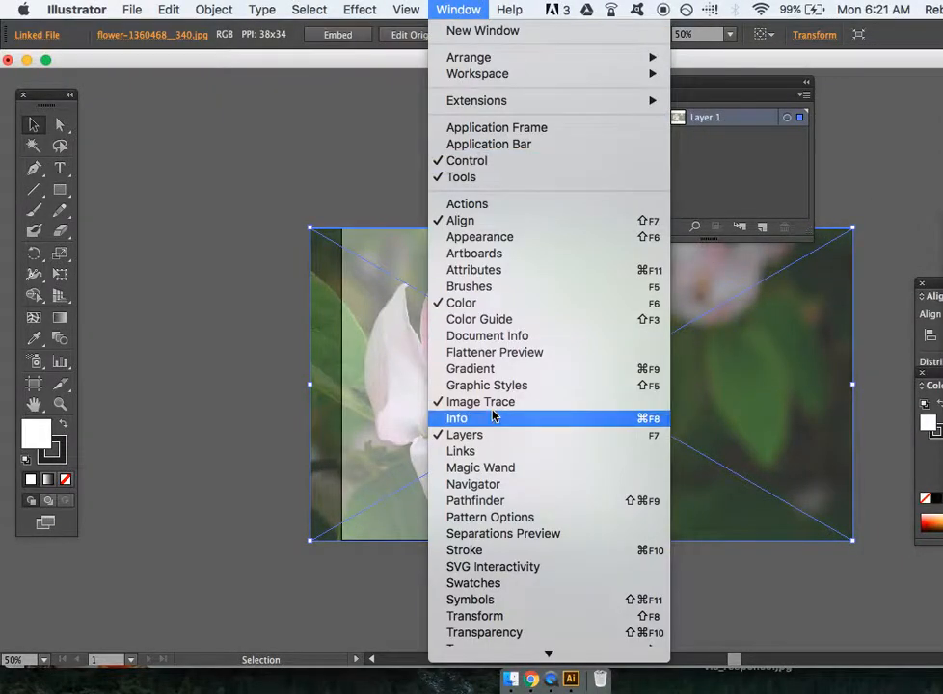
mouse_move(477, 73)
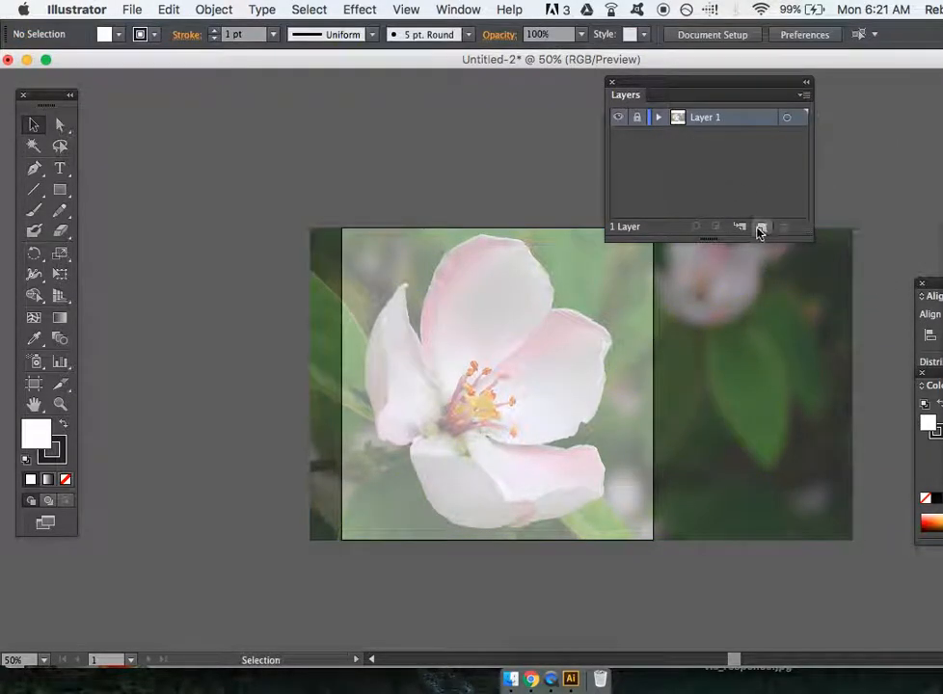
click(762, 228)
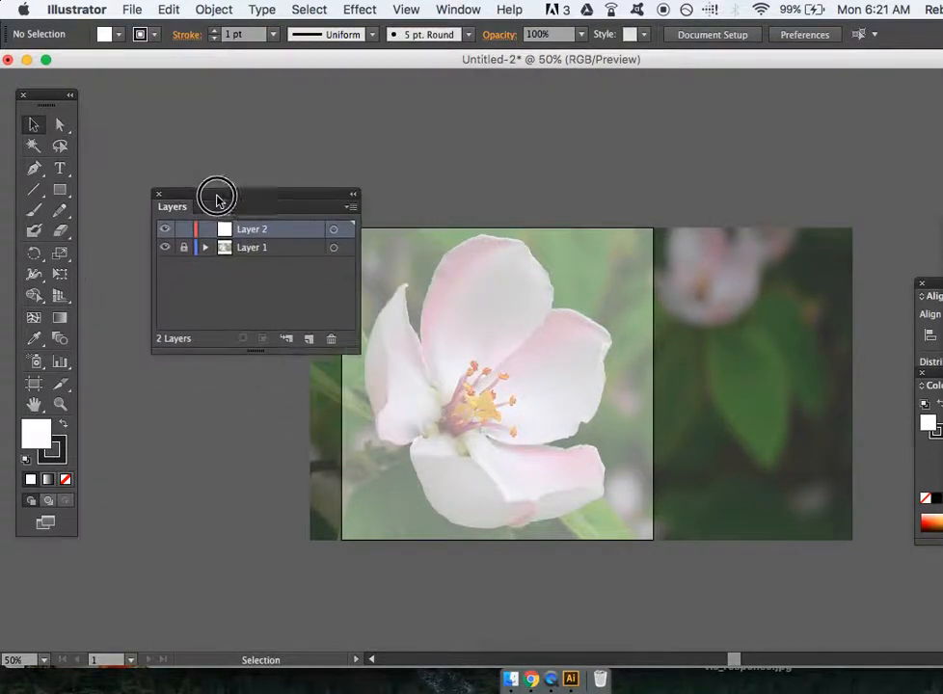
drag(216, 197, 254, 114)
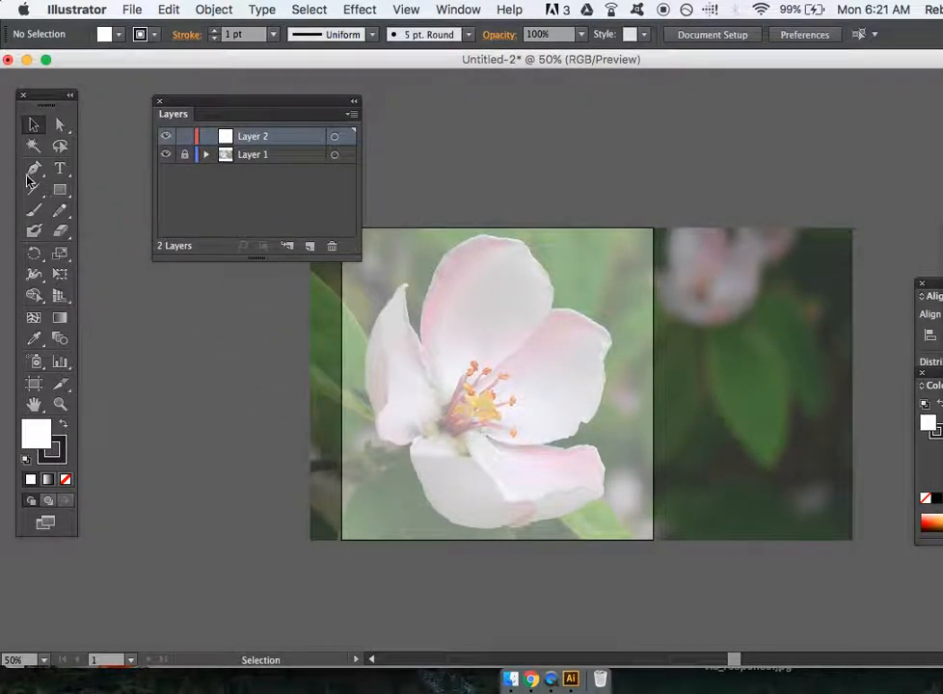
mouse_move(35, 170)
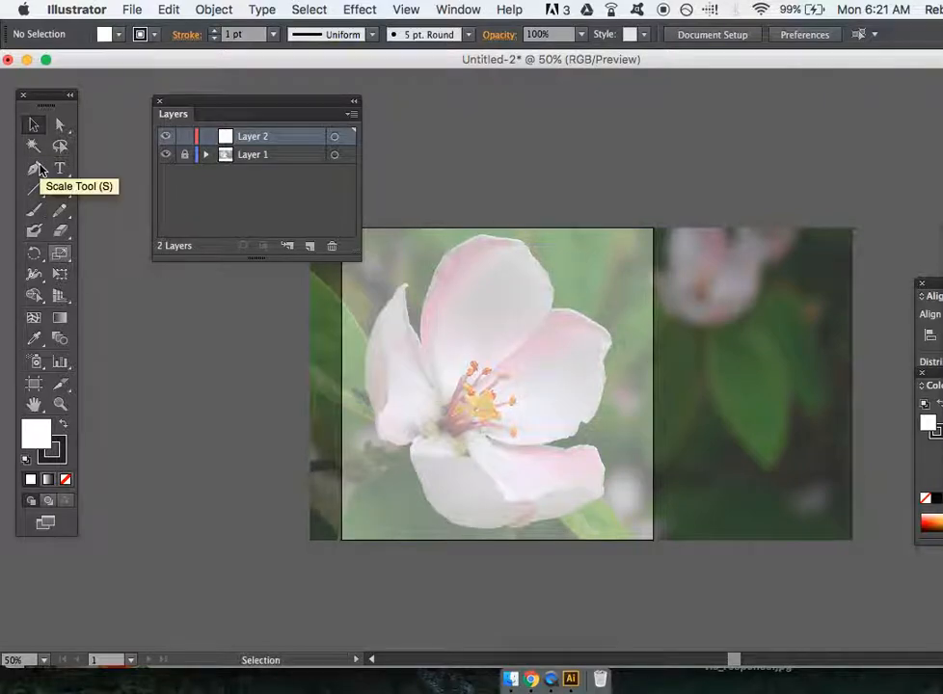
- Choose the freehand drawing tool and set the stroke weight to 3 pt black
click(35, 189)
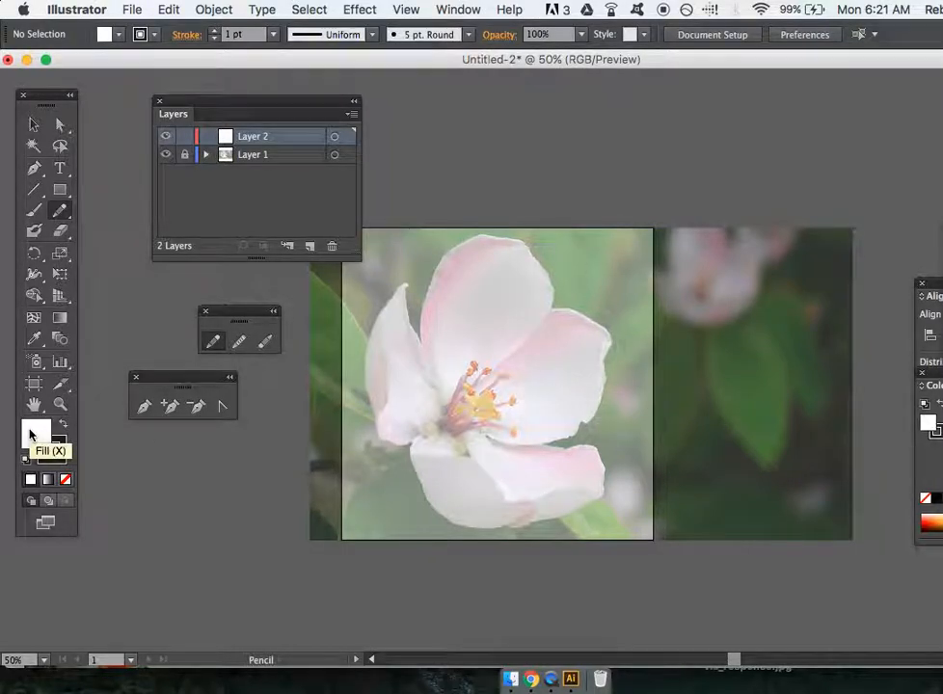
click(66, 478)
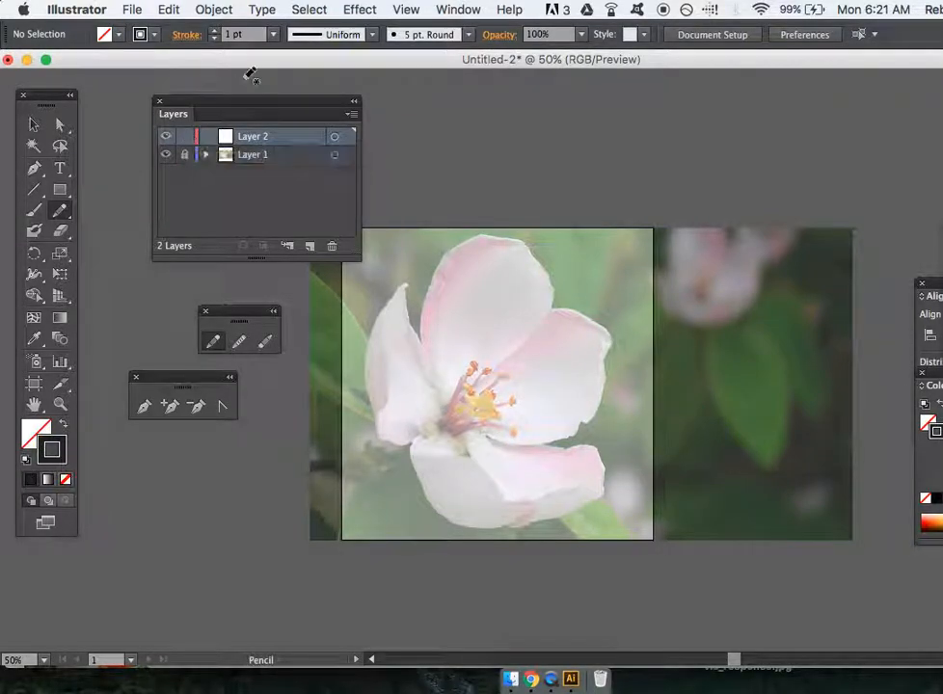
click(273, 34)
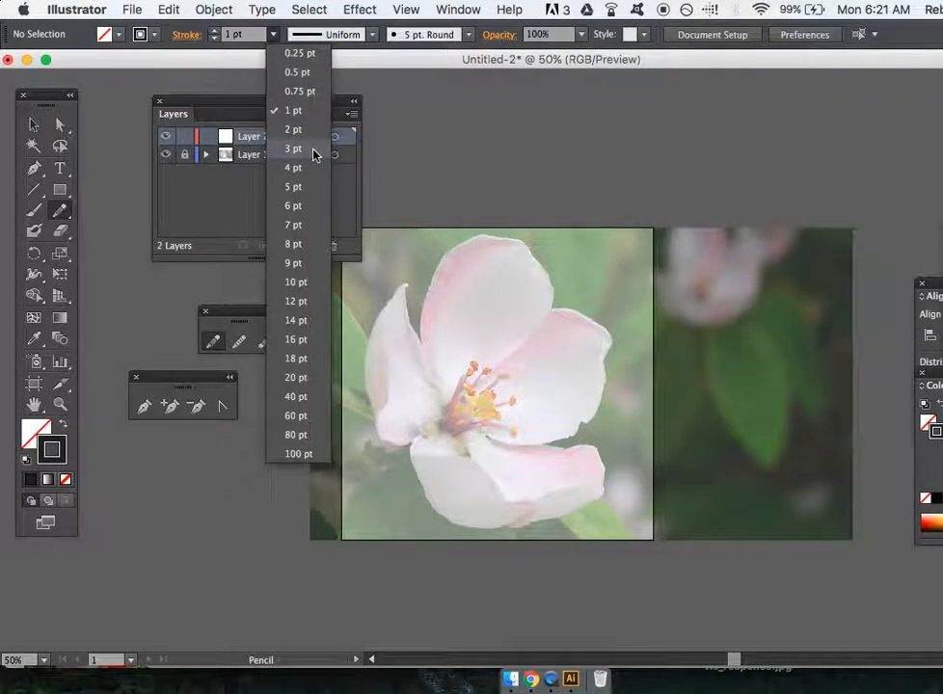
click(293, 147)
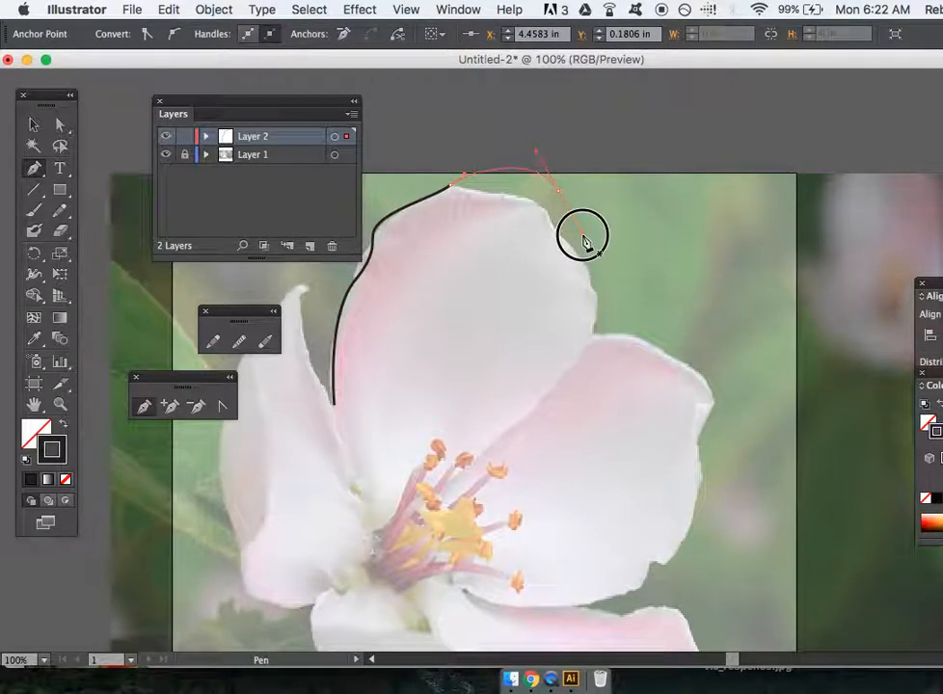
- Draw a trial Pencil stroke along the top petal's upper edge
drag(582, 235, 586, 348)
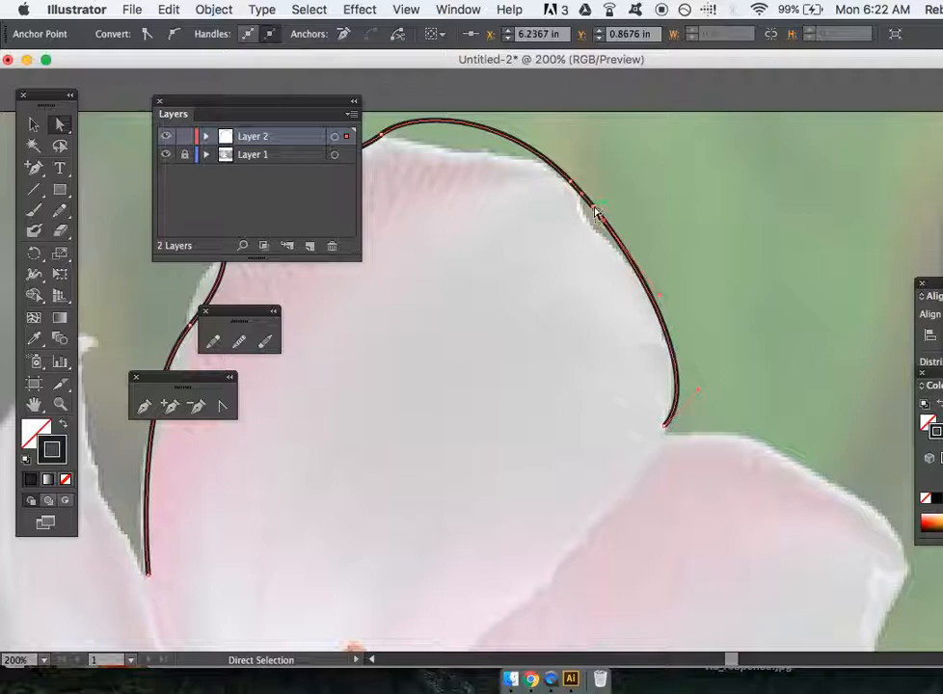
mouse_move(608, 229)
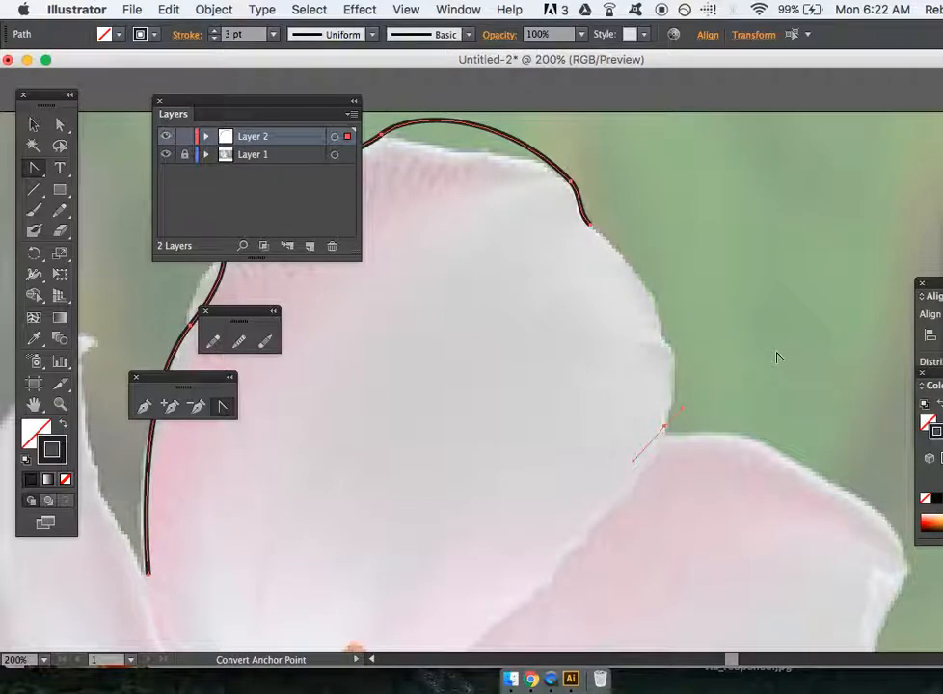
mouse_move(509, 459)
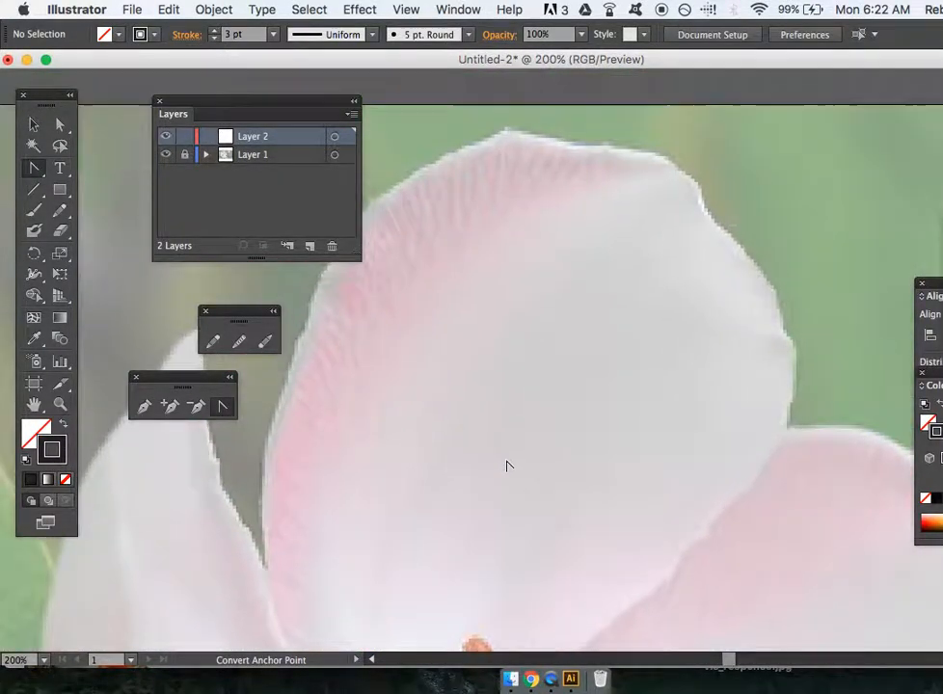
- Set the Pencil tool's Smoothness to about 70%, make a test stroke and undo it
double_click(32, 210)
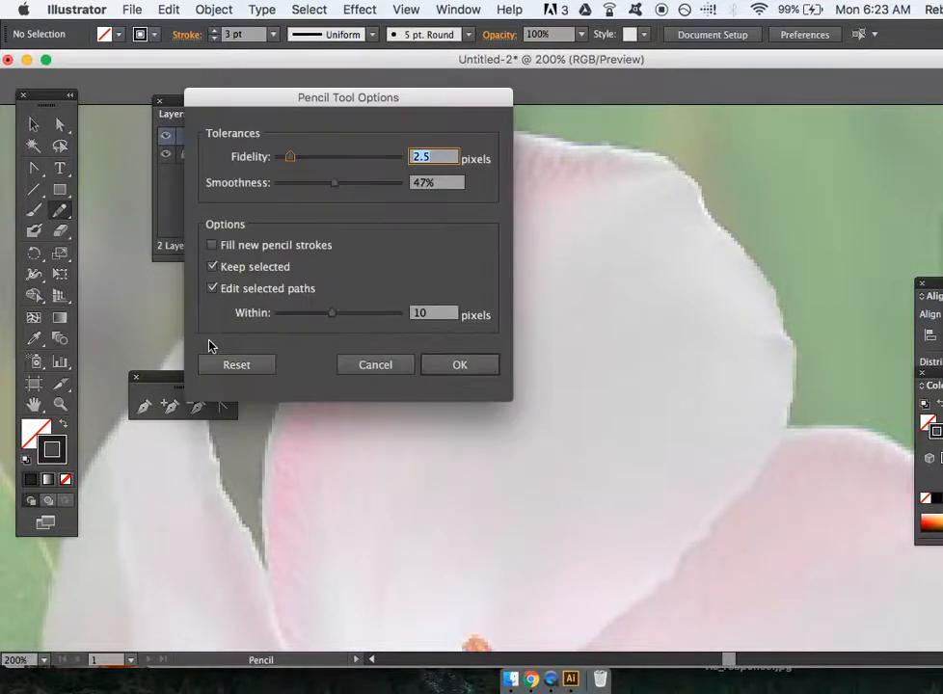
drag(333, 181, 274, 184)
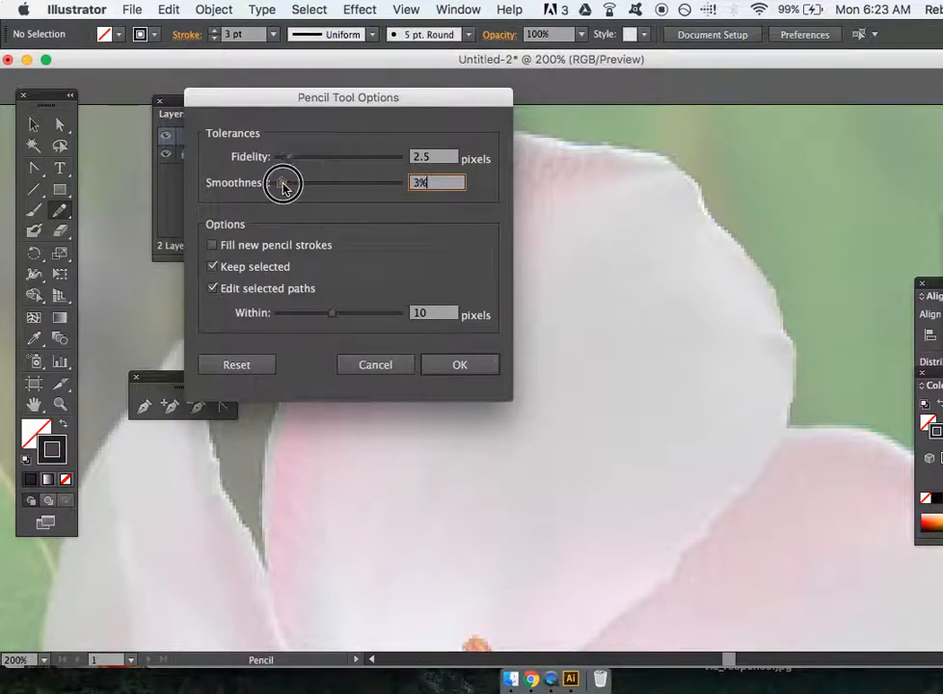
drag(285, 183, 274, 183)
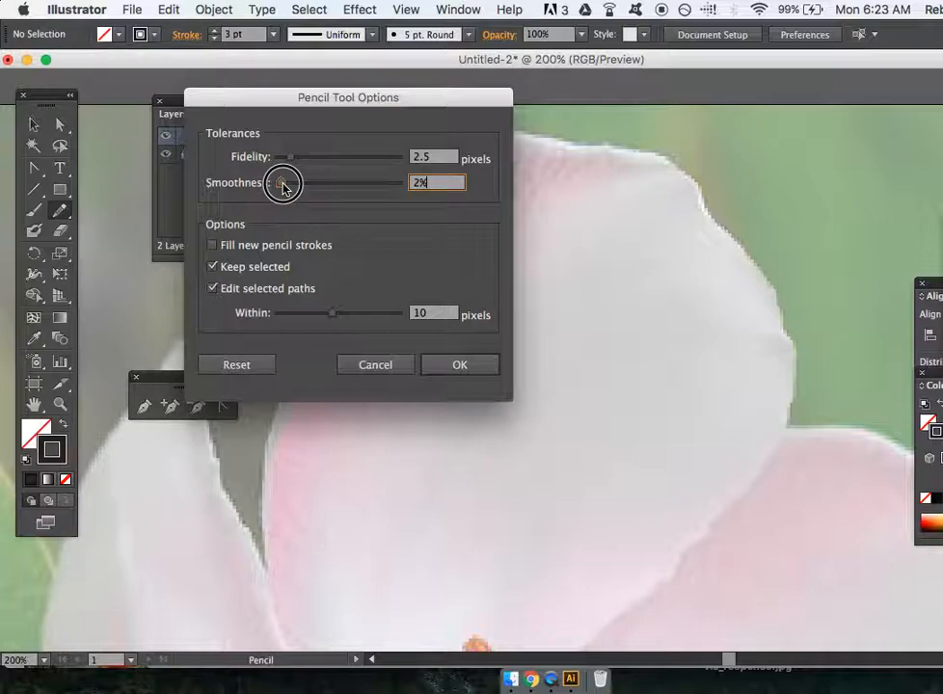
drag(284, 181, 363, 182)
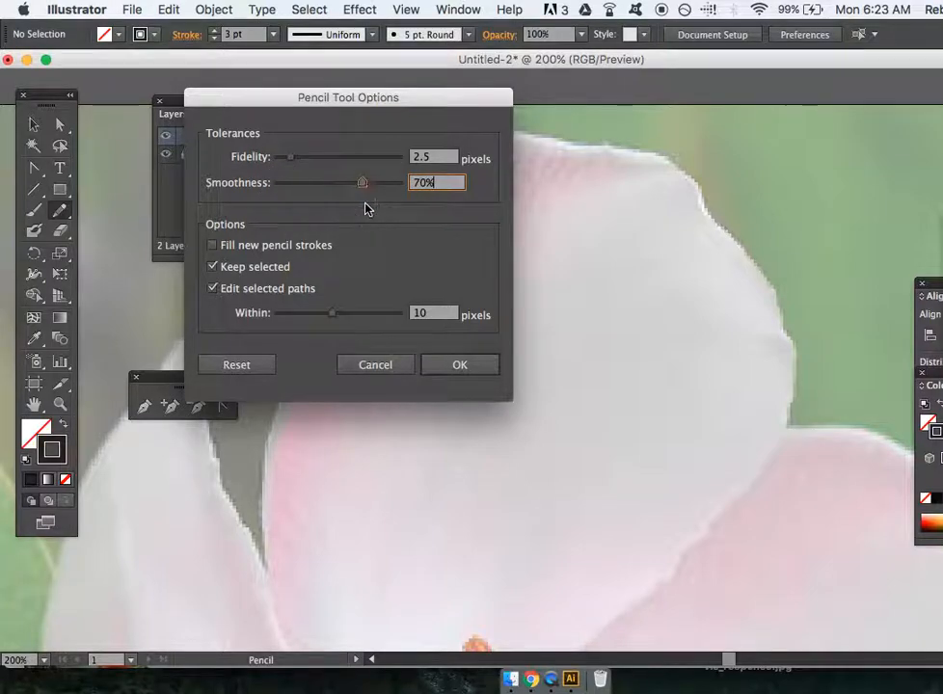
click(459, 364)
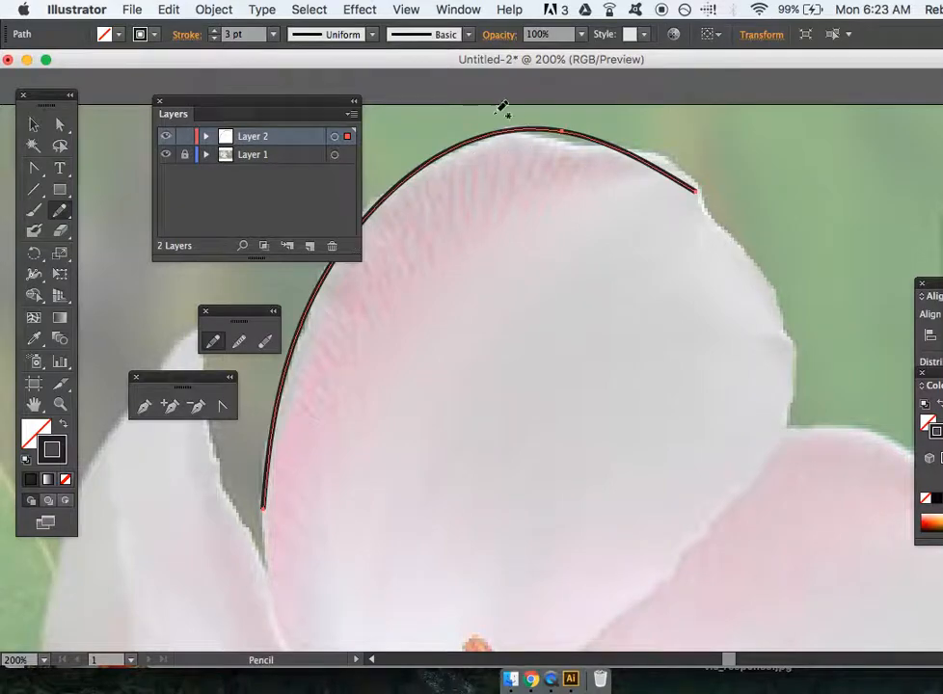
click(167, 8)
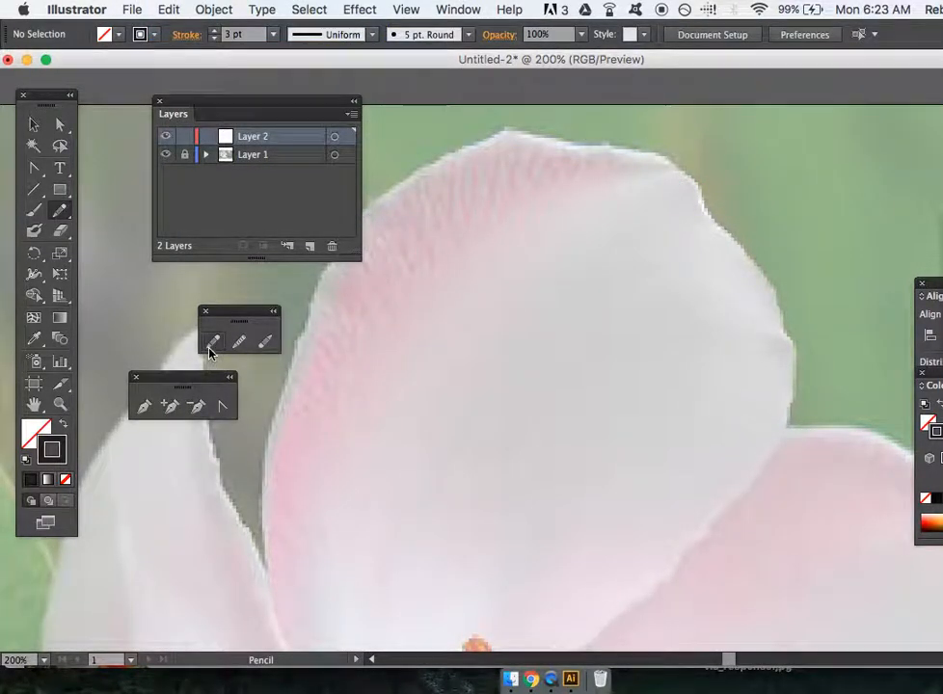
- Adjust the Pencil options again and trace a kept outline along the top petal's left and upper edges
double_click(34, 208)
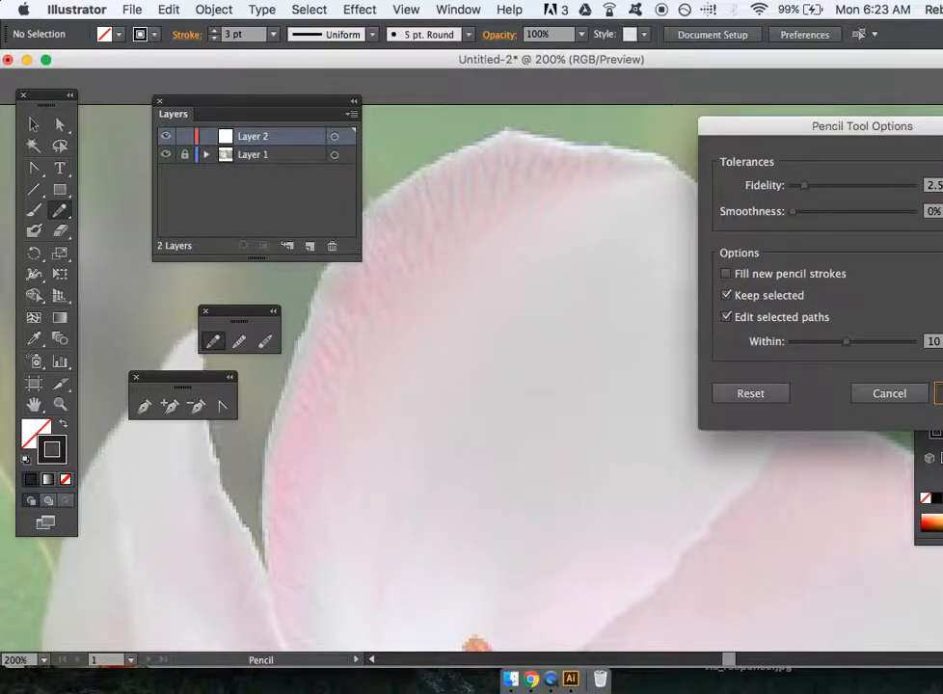
click(887, 394)
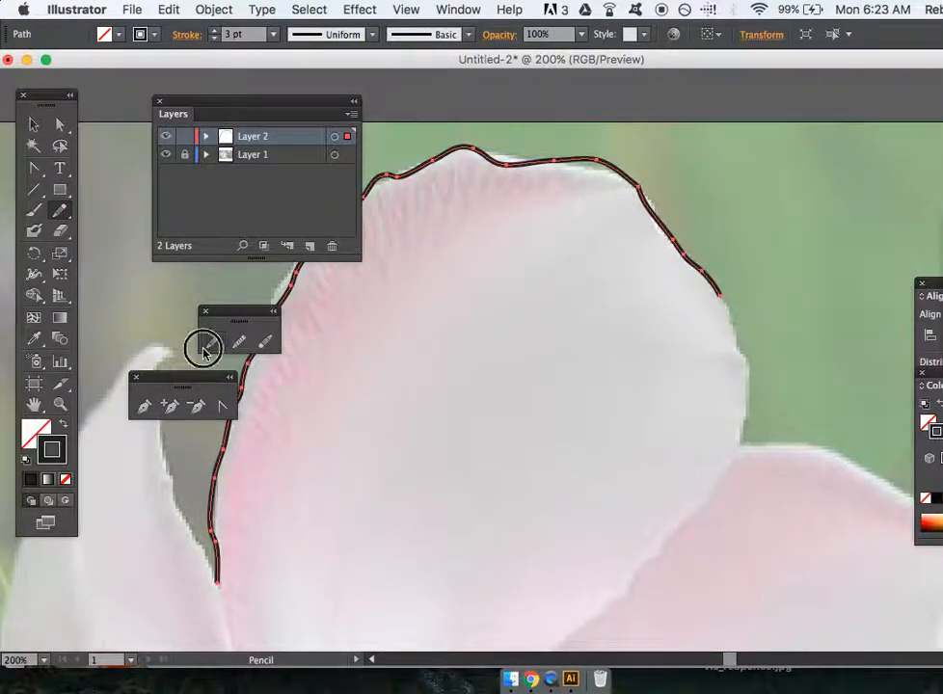
double_click(58, 210)
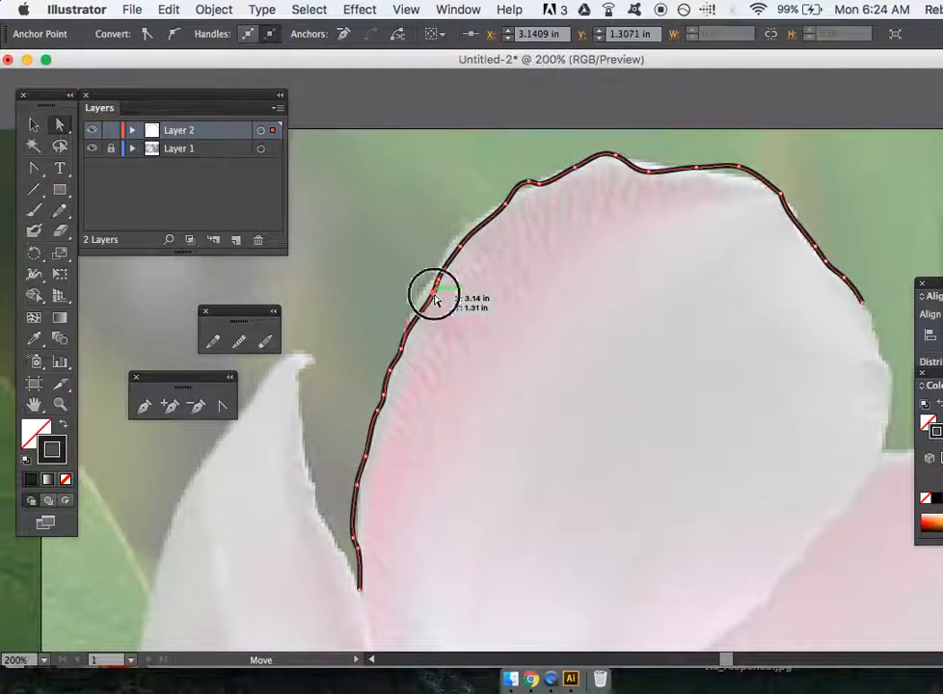
- Pull a stray anchor back onto the petal edge and smooth the jagged outline with the Smooth tool
drag(434, 293, 444, 268)
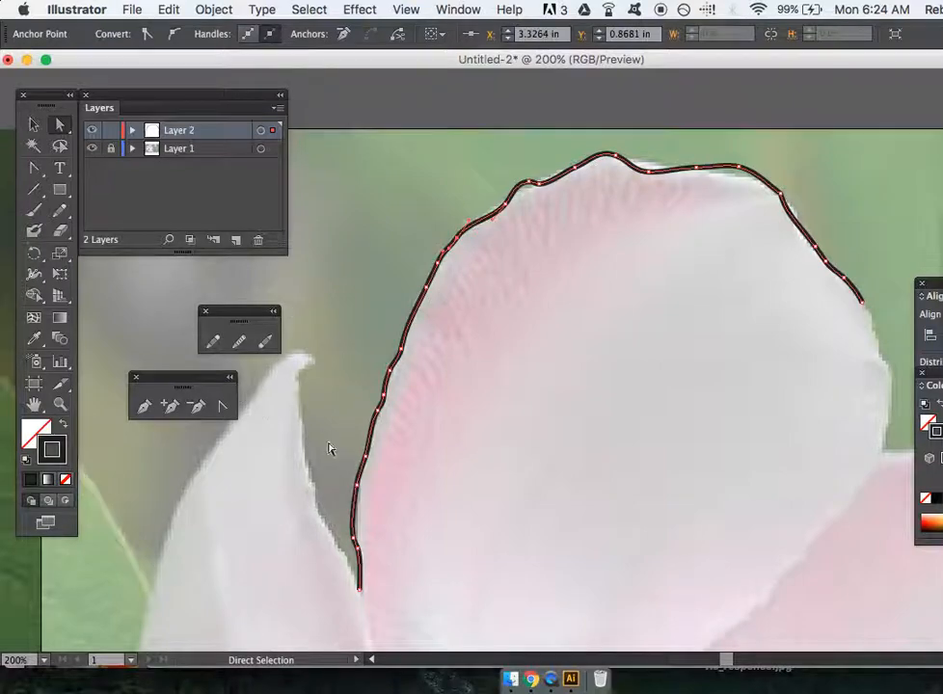
click(34, 210)
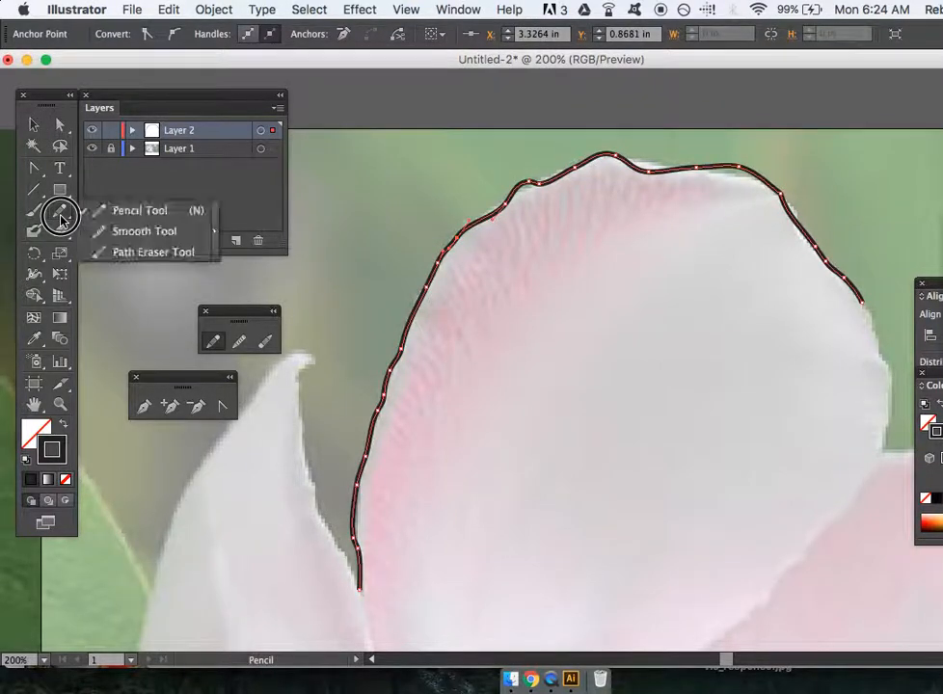
click(143, 231)
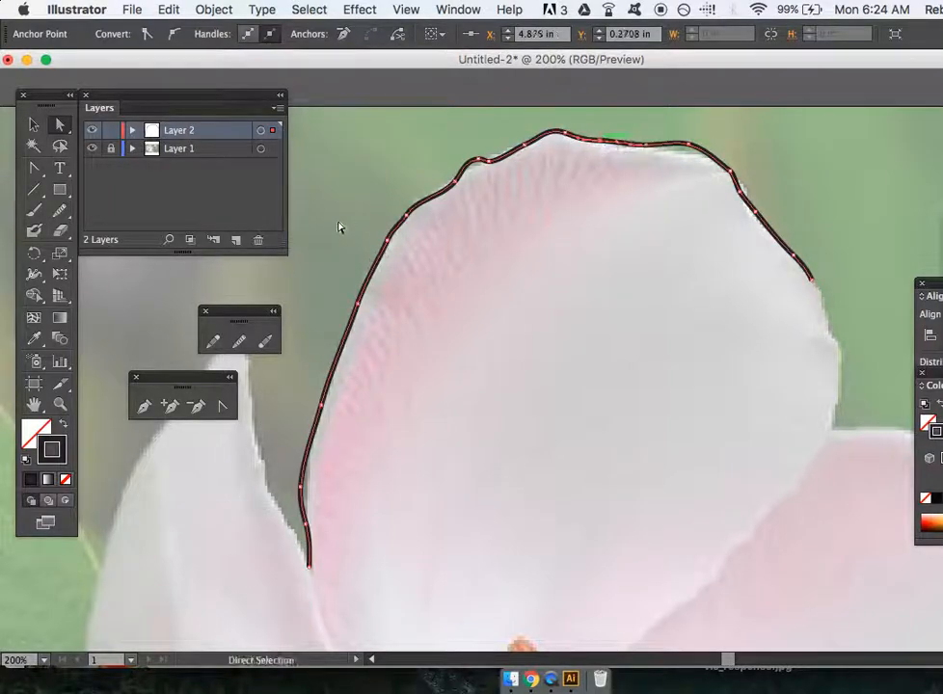
mouse_move(263, 340)
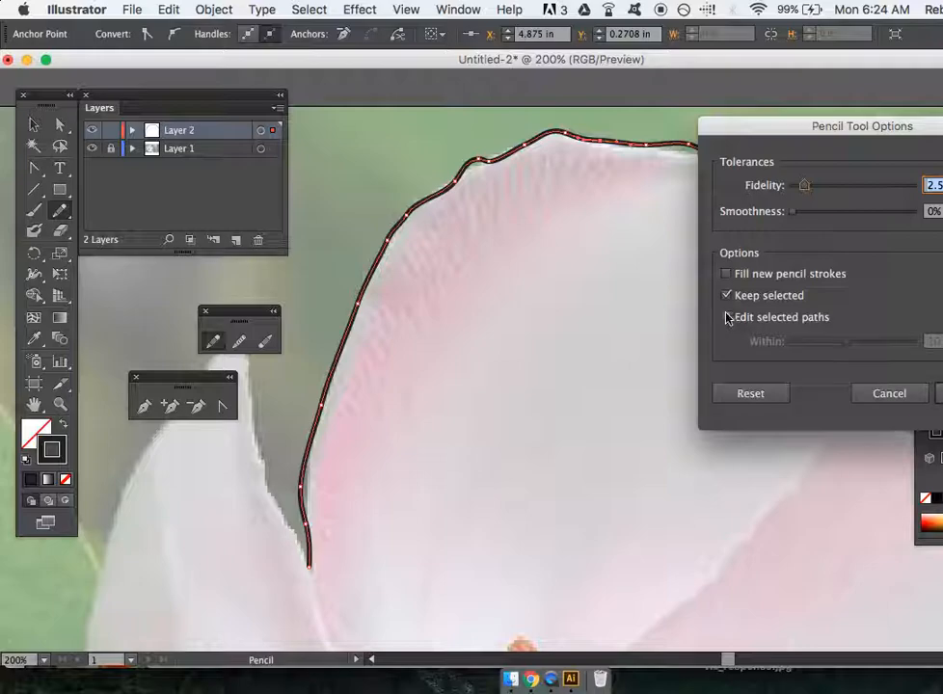
click(887, 394)
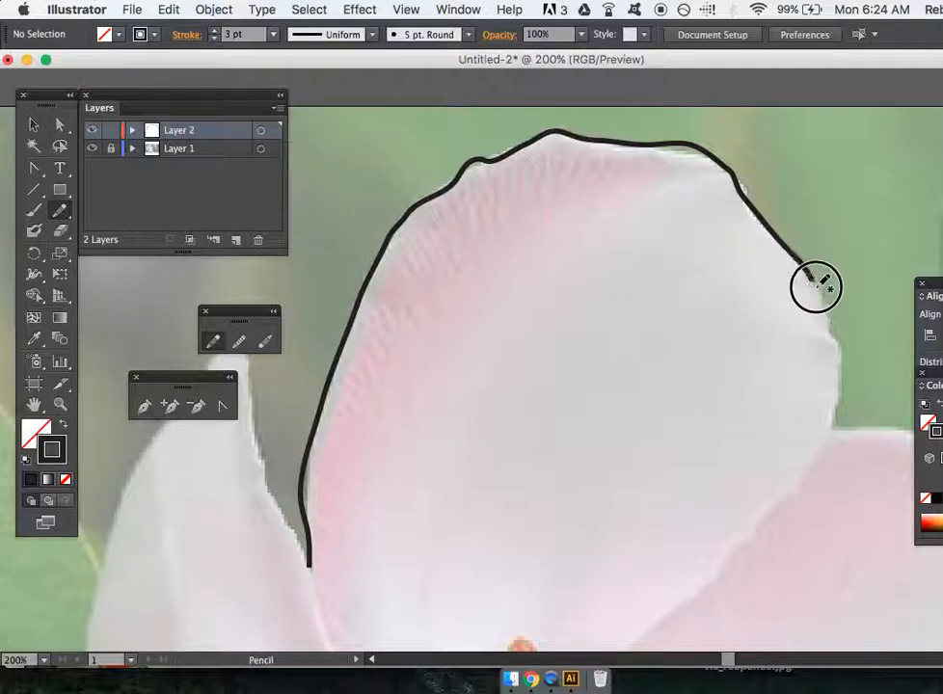
- Extend the outline down the petal's right-hand edge with two more freehand strokes
drag(815, 287, 840, 380)
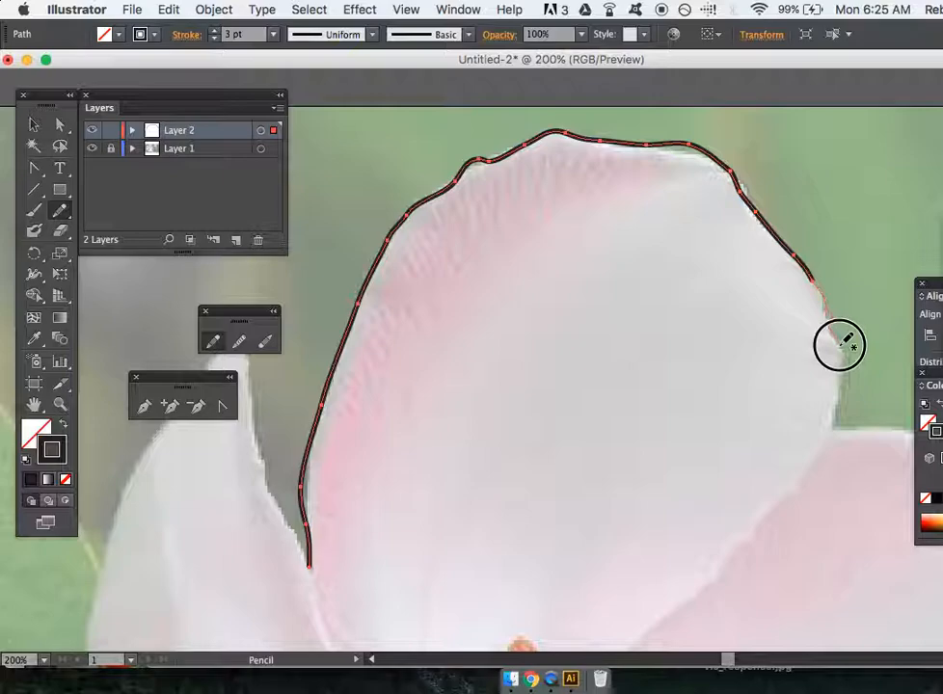
drag(839, 345, 839, 421)
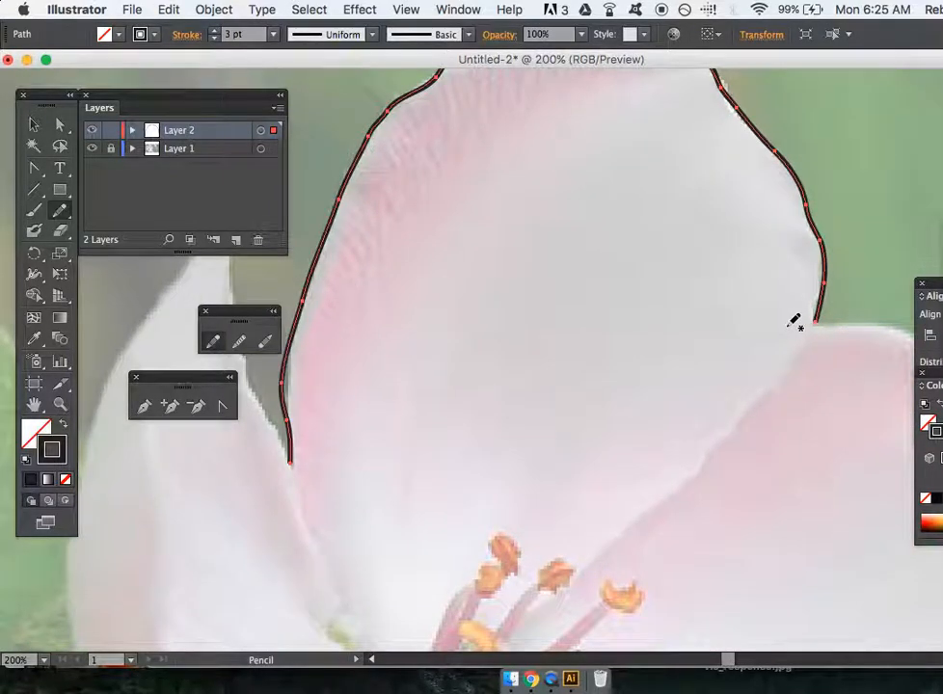
mouse_move(159, 400)
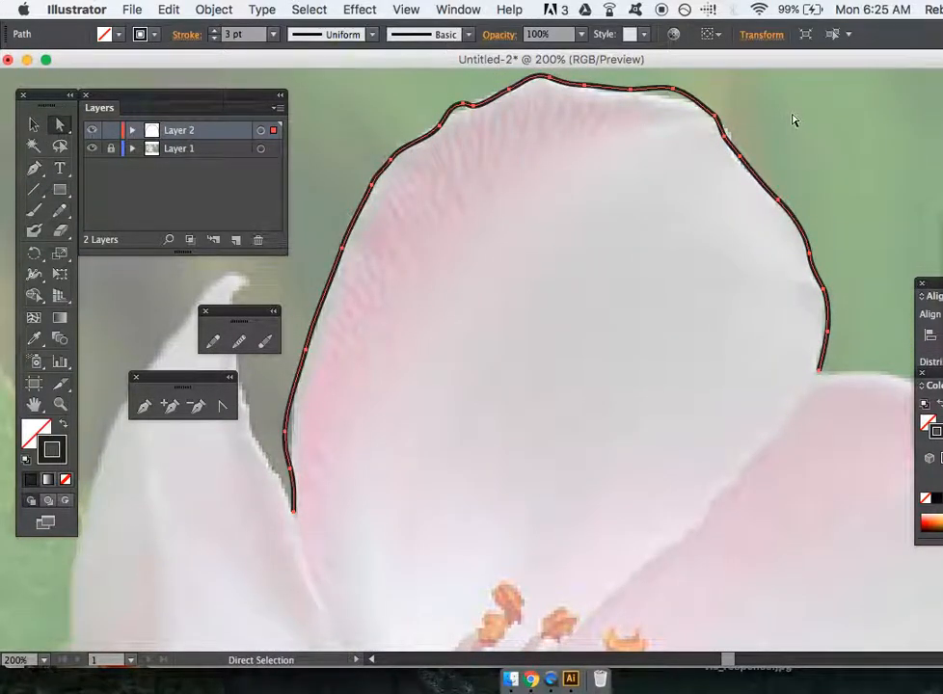
- Continue the 3pt black outline down the top petal's right side to the stamens at the centre, then deselect it
click(729, 125)
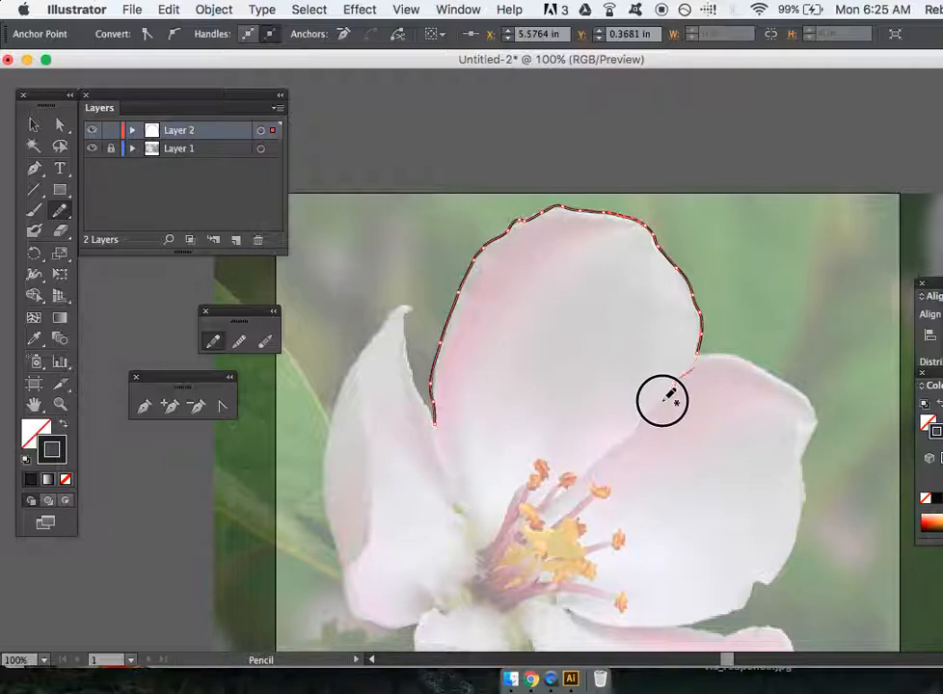
drag(663, 399, 618, 451)
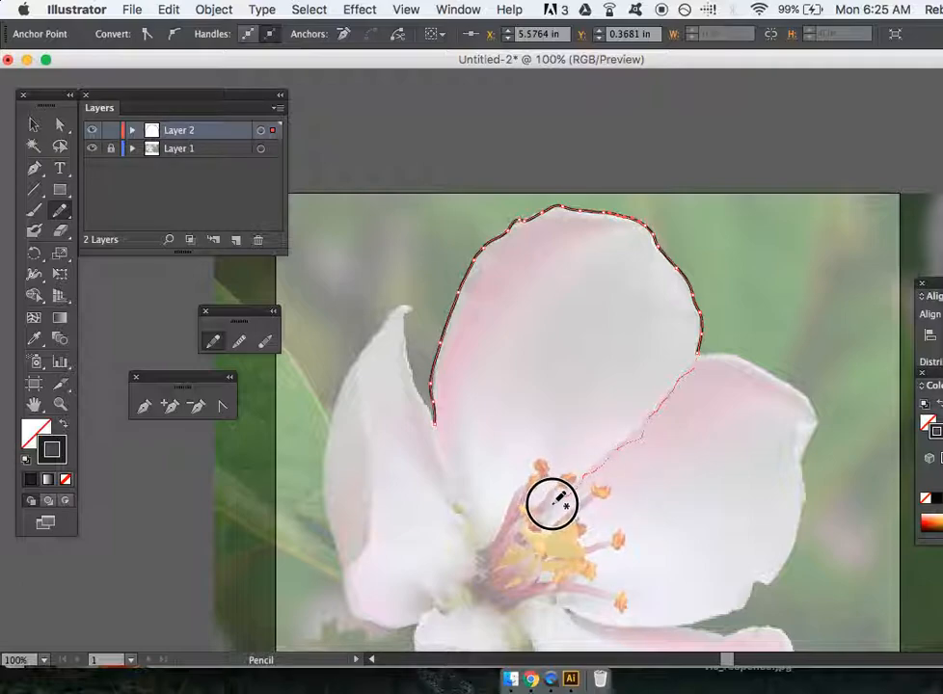
drag(555, 502, 710, 351)
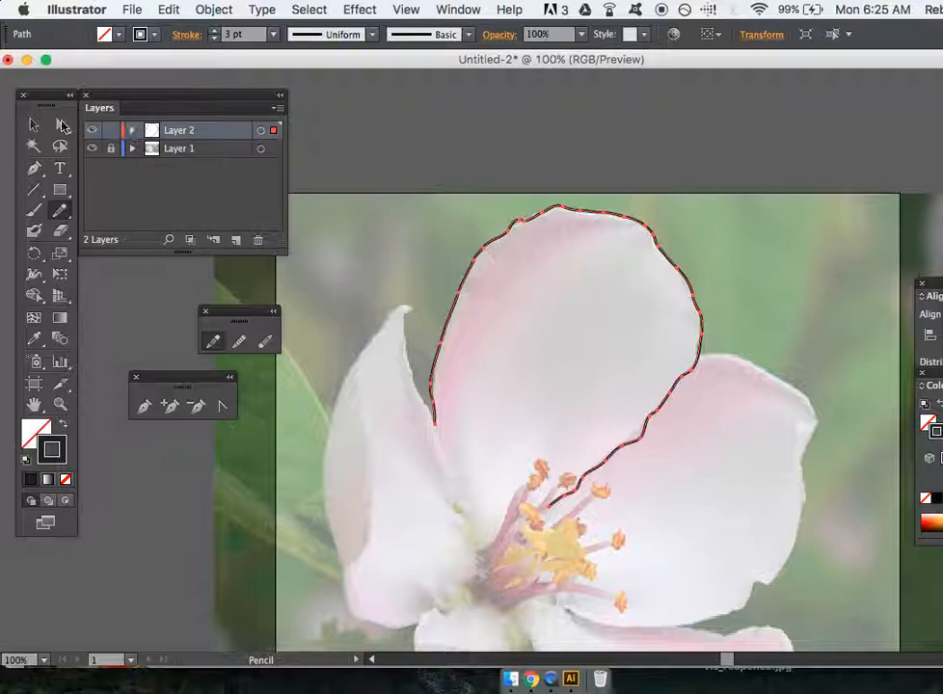
click(31, 125)
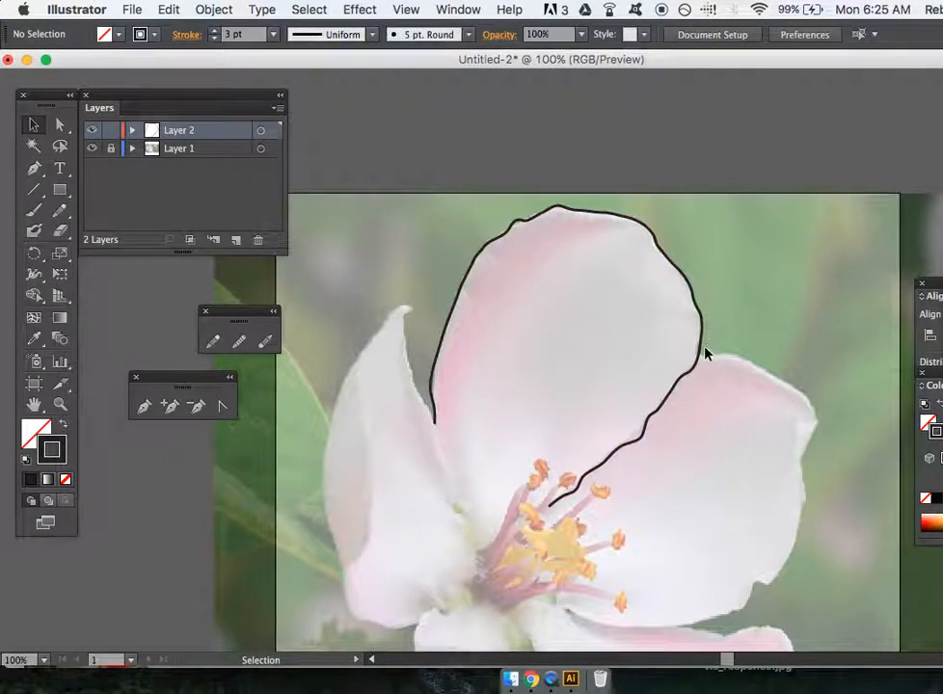